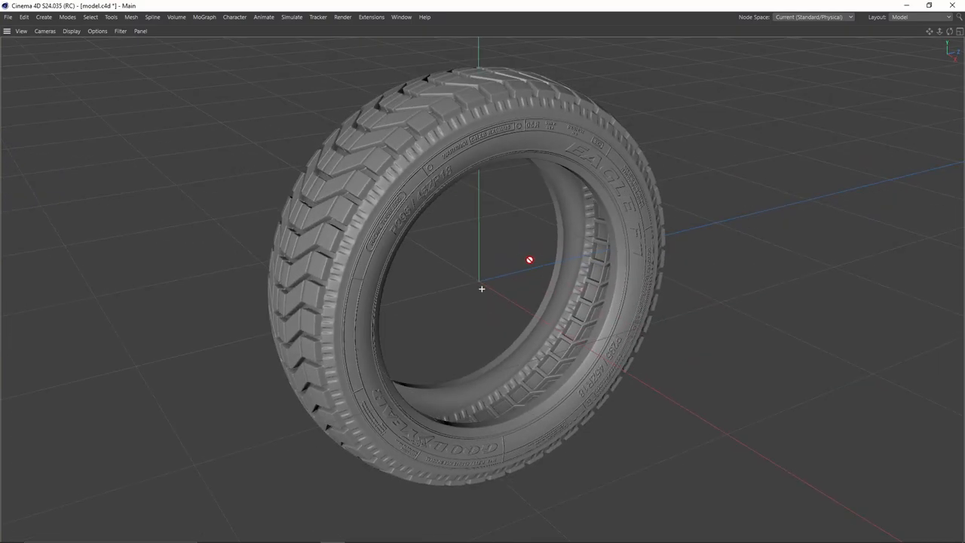
Step: Orbit around the finished tire model to preview it from several angles
drag(528, 260, 453, 260)
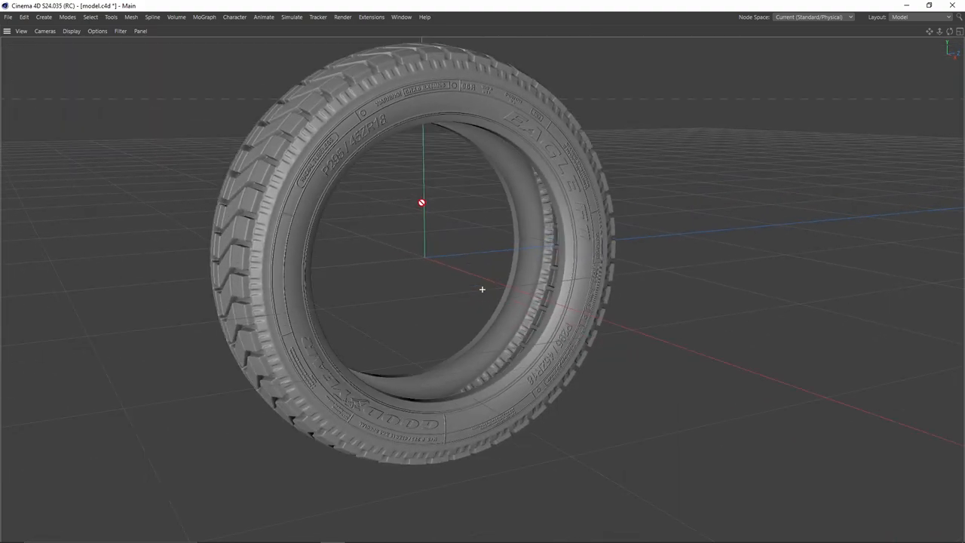
drag(483, 286, 385, 181)
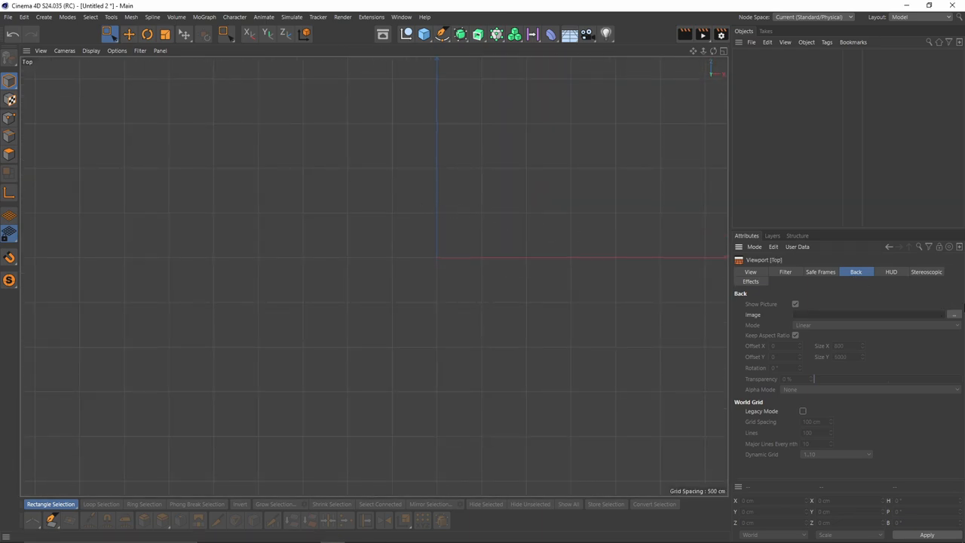
Step: Load the tire tread pattern image as the Top view backdrop at about 57% transparency
click(954, 315)
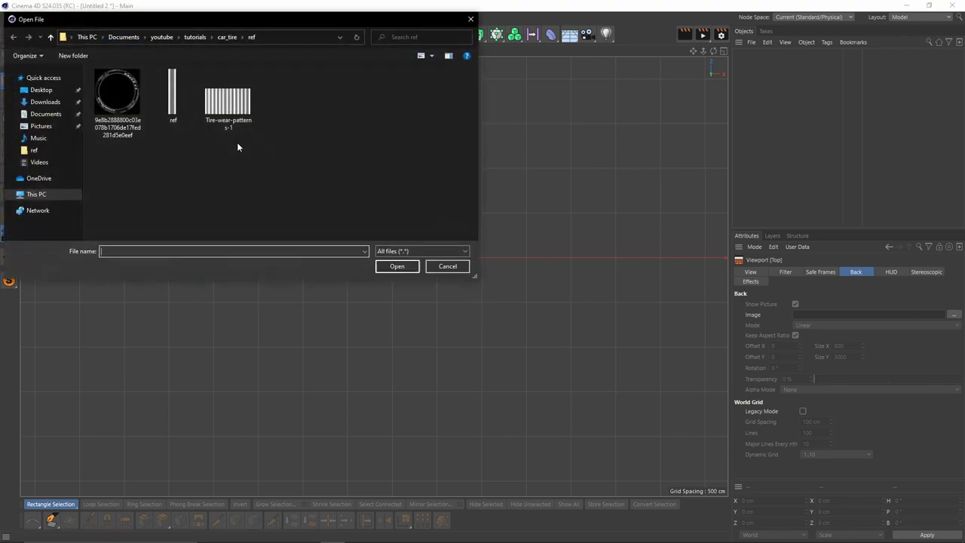
click(396, 265)
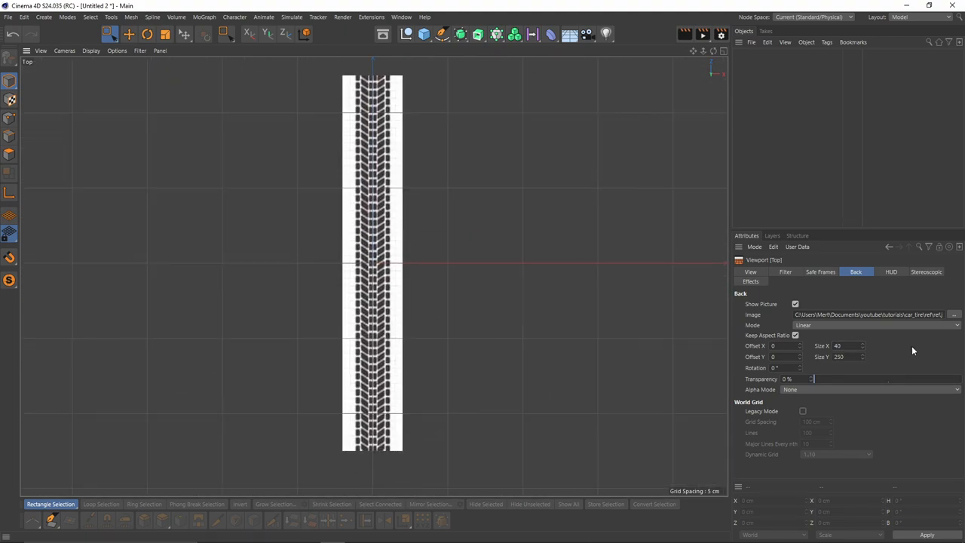
click(424, 33)
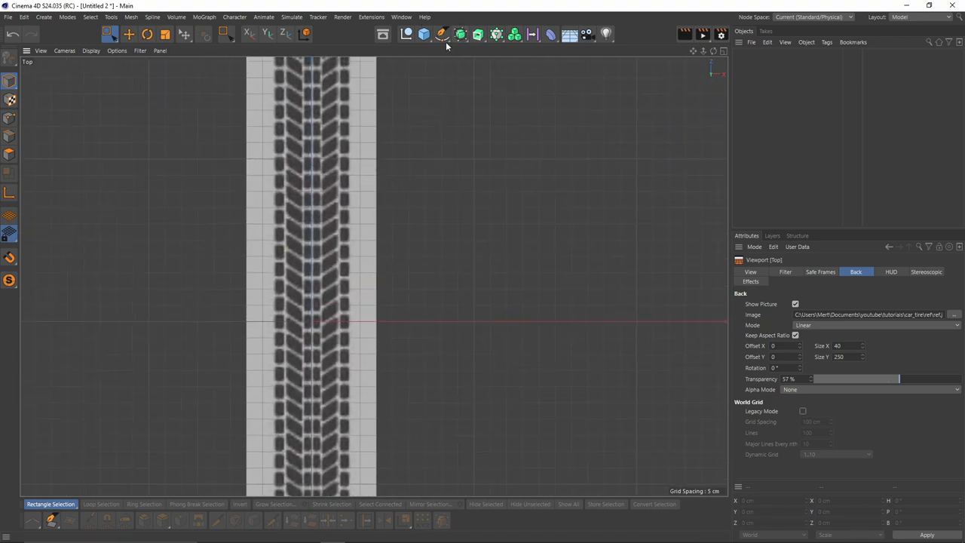
Step: Add a 25 × 6 cm Plane with 6 × 10 segments over the tread band and make it editable (C)
click(423, 34)
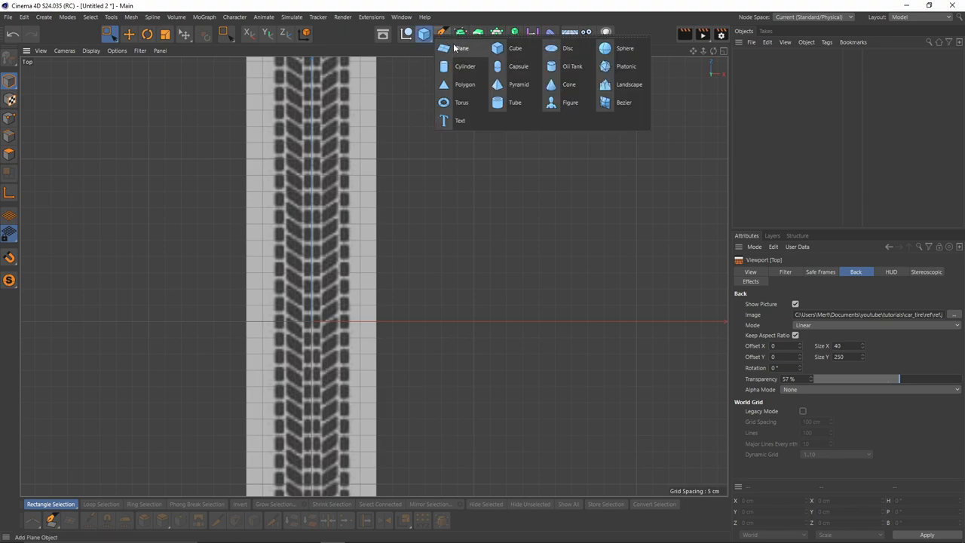
click(461, 46)
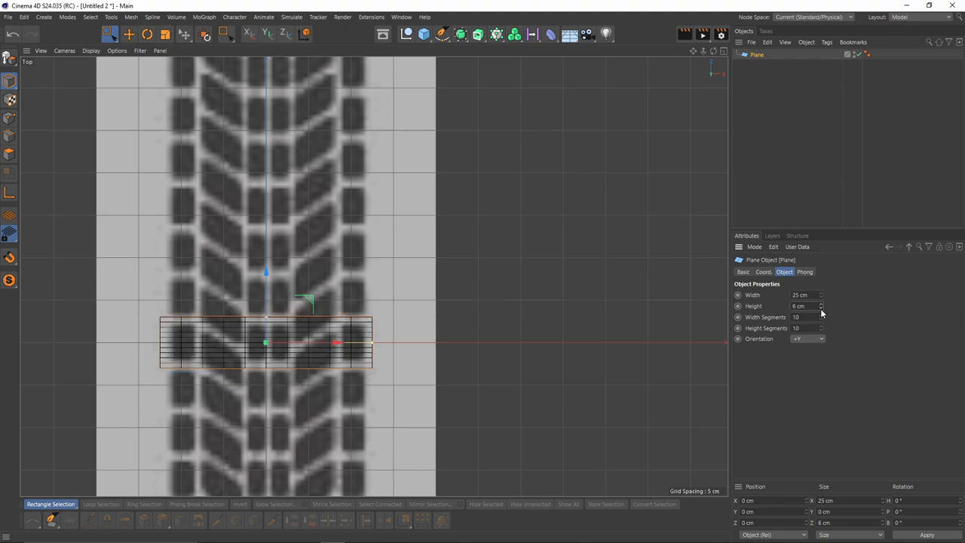
scroll(up, 3)
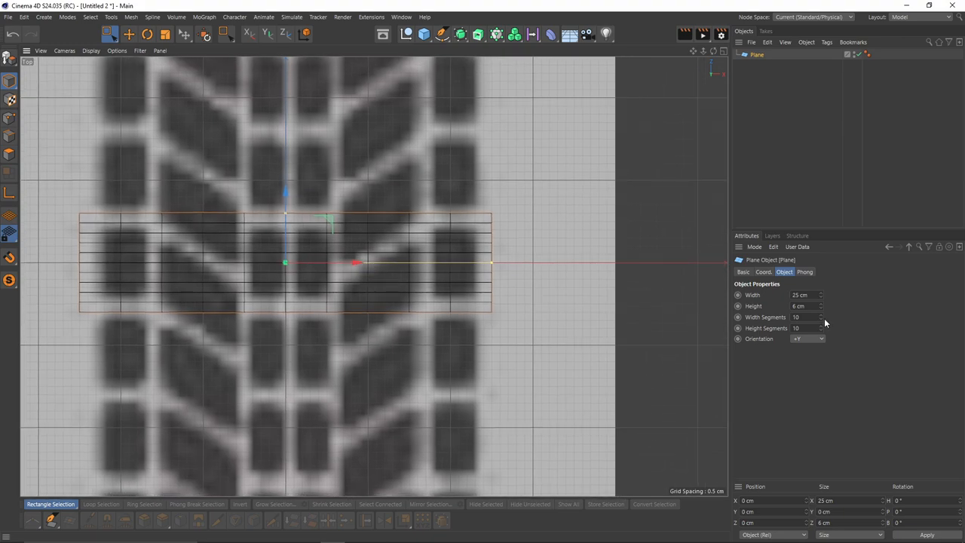
click(821, 320)
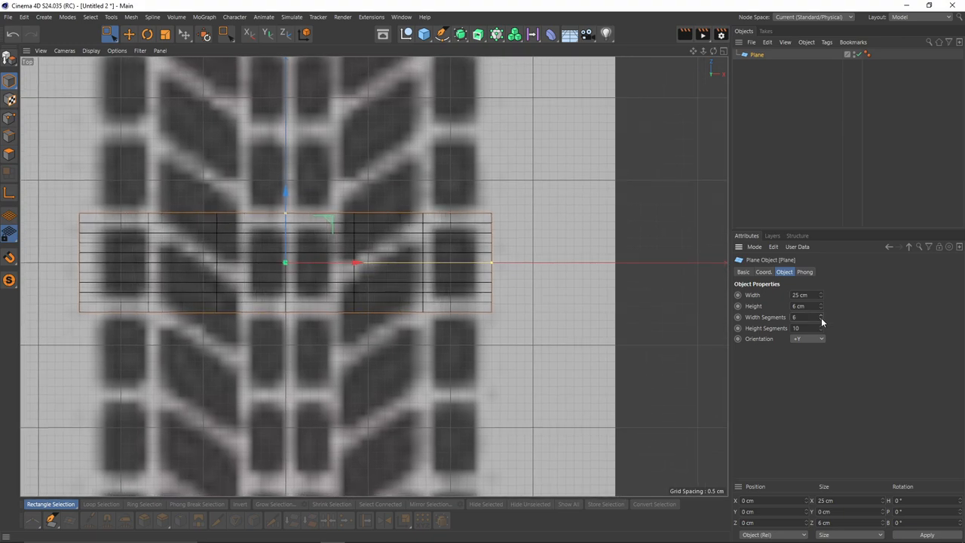
click(821, 315)
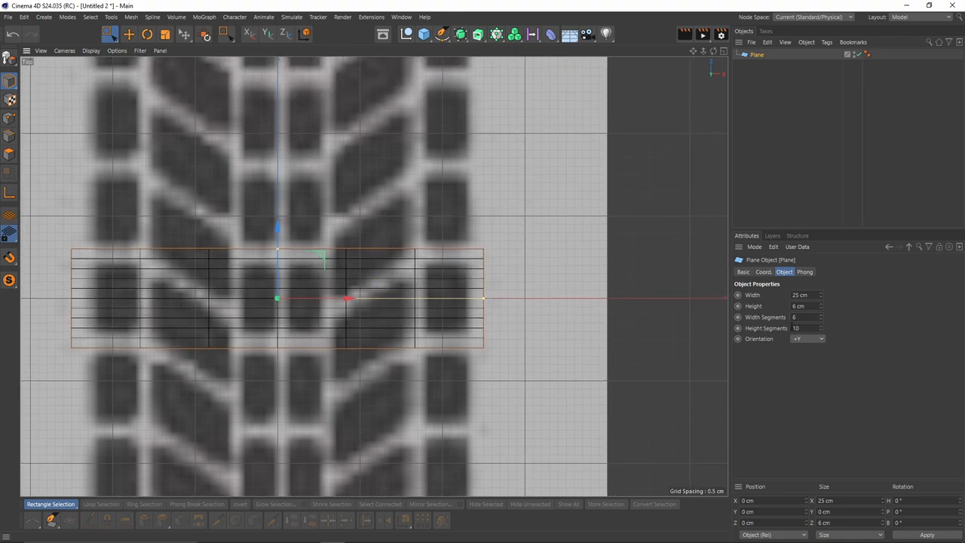
click(721, 52)
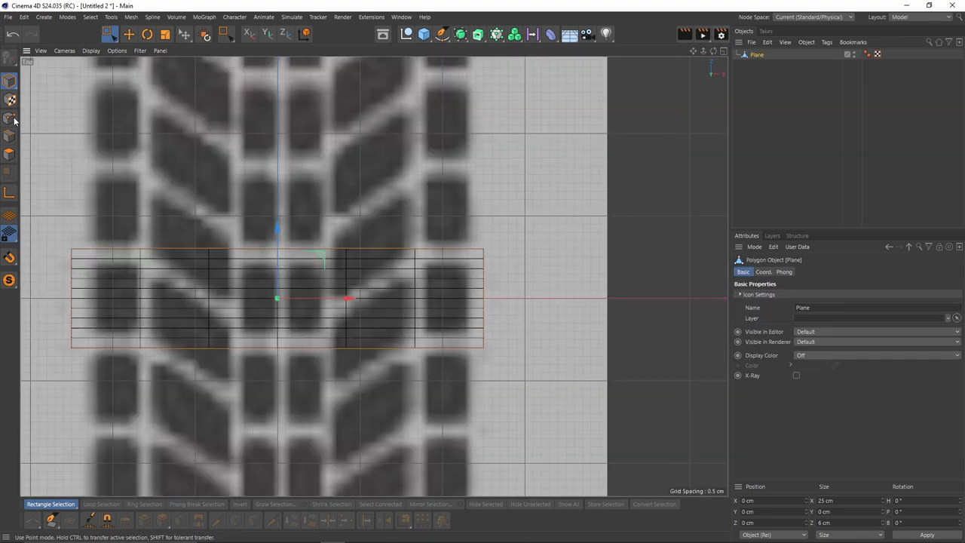
Step: In Point mode, select and shift groups of plane points to trace the angled tread block
click(10, 118)
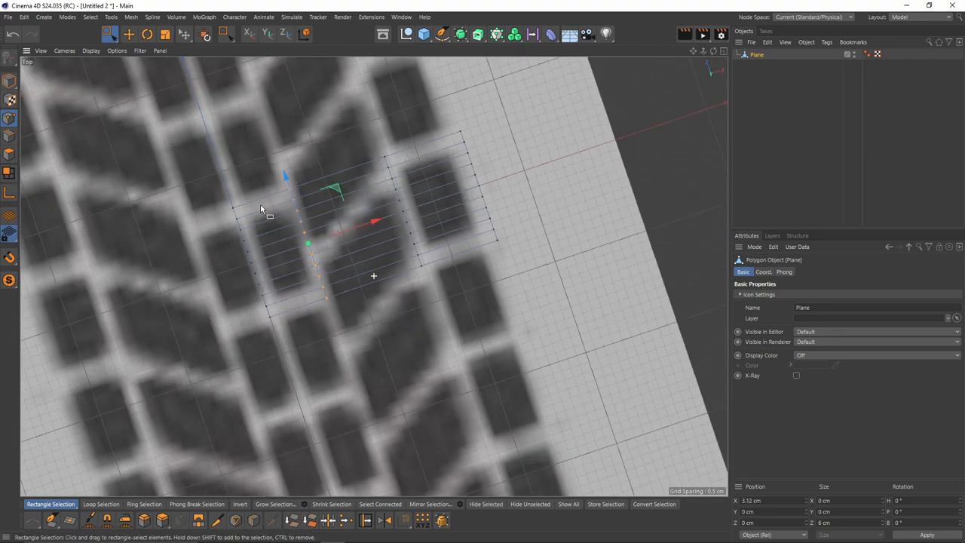
drag(262, 208, 328, 326)
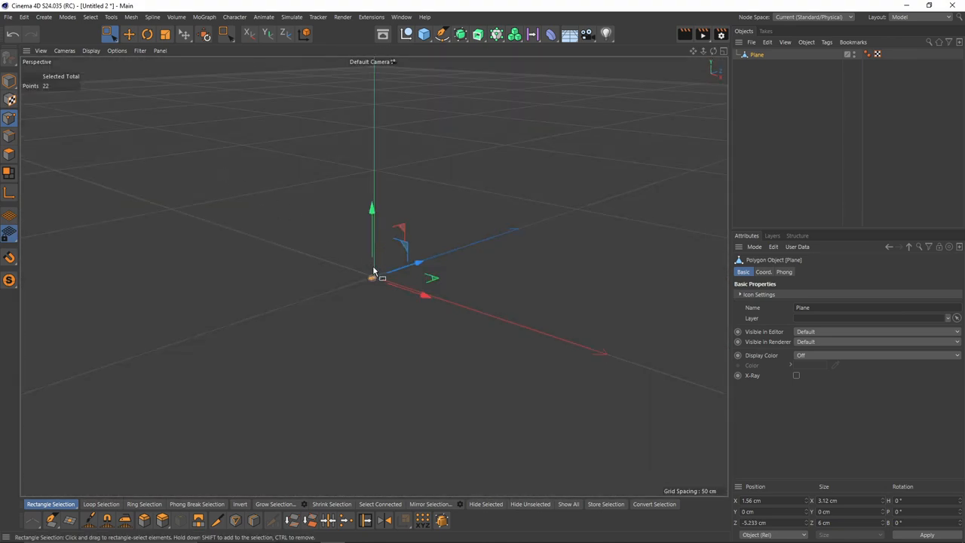
scroll(down, 3)
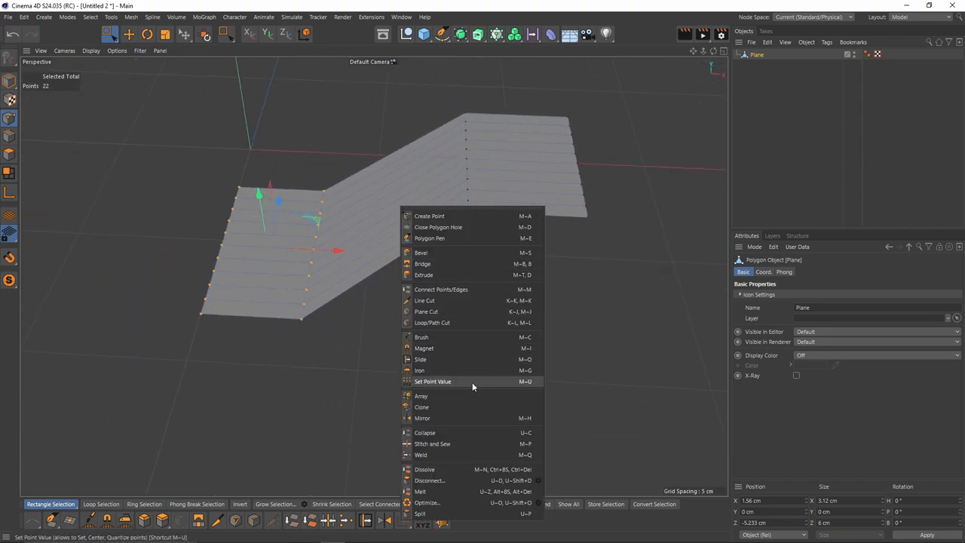
Step: Cut an extra edge loop near the plane's edge with Loop/Path Cut before extruding the blocks
click(431, 323)
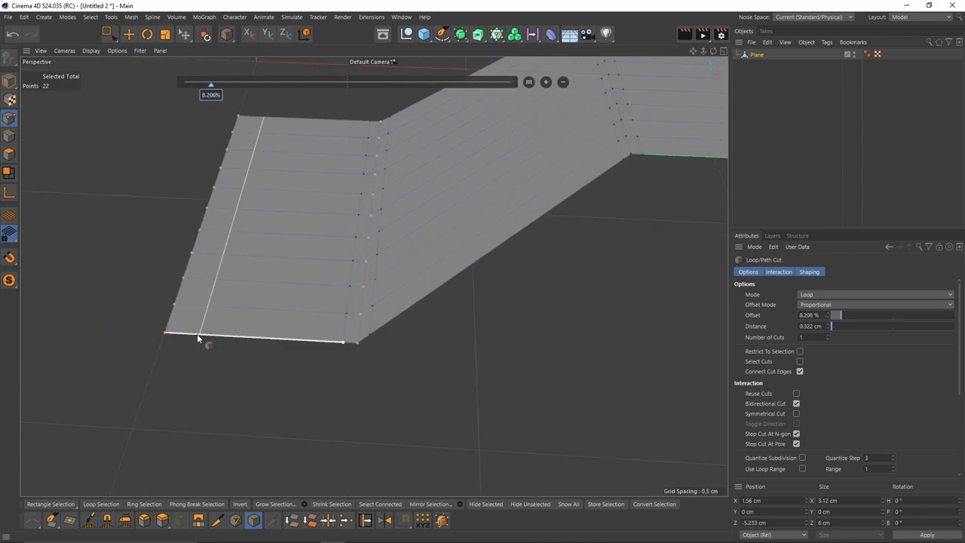
drag(212, 81, 467, 82)
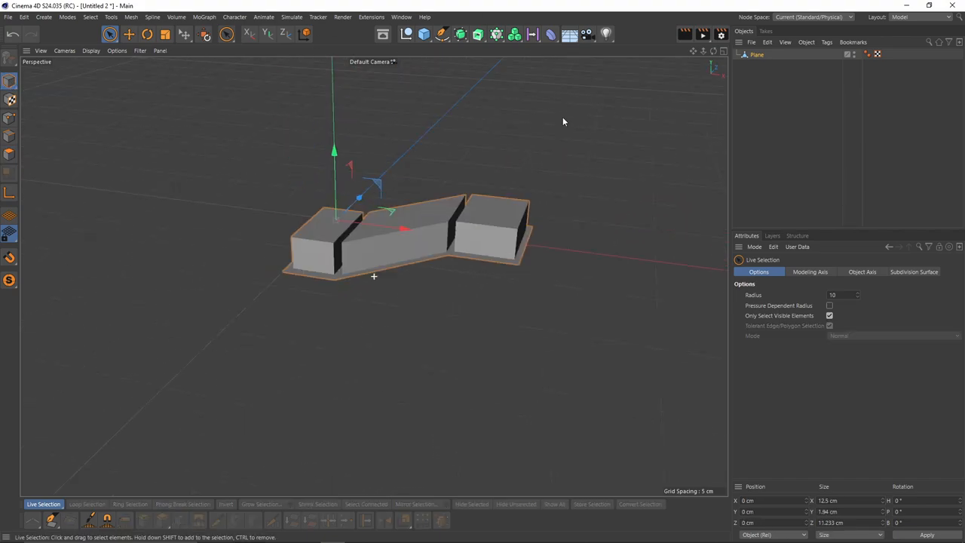
Step: Add a Symmetry generator and place the Plane inside it to mirror the block
click(460, 33)
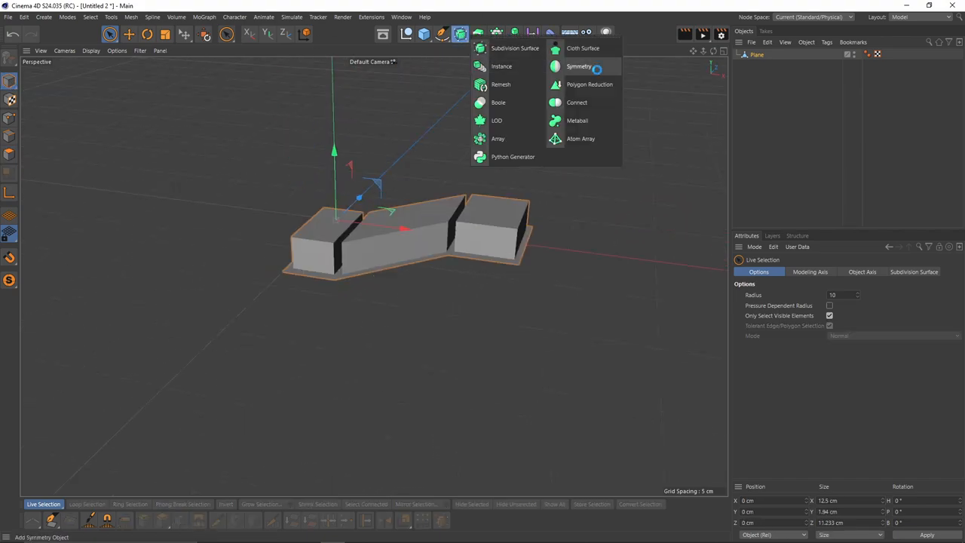
click(579, 66)
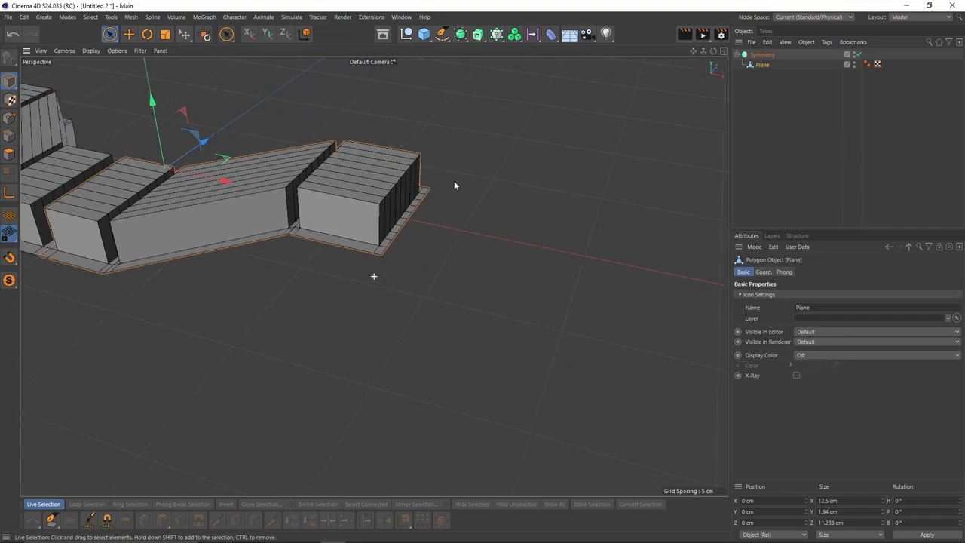
click(130, 34)
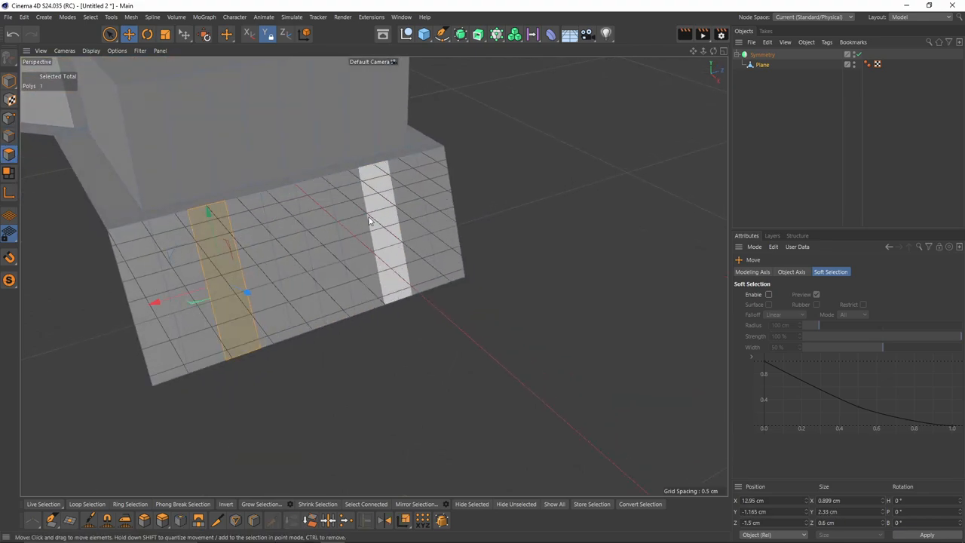
Step: Loop-select two face strips on the block's slanted side, then select two points for welding
drag(369, 218, 434, 199)
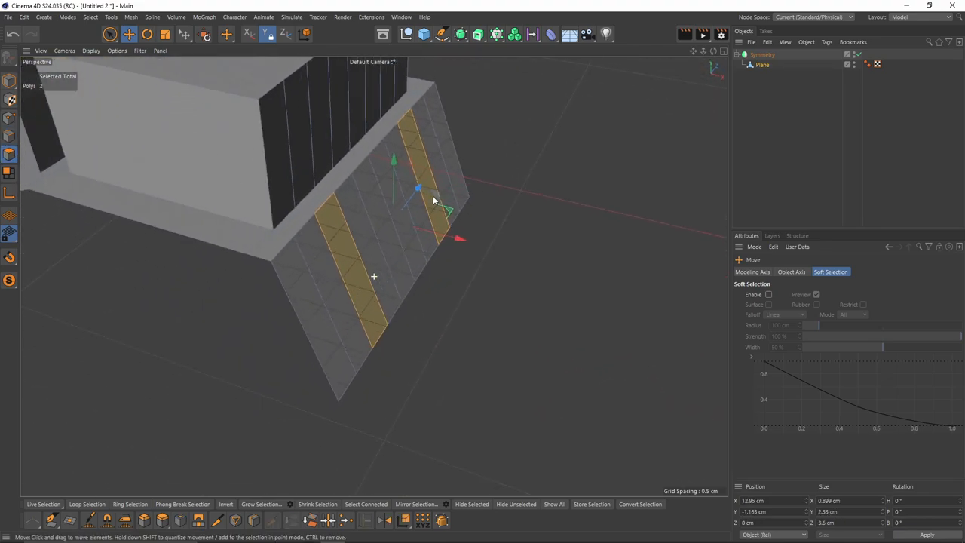
drag(434, 199, 407, 219)
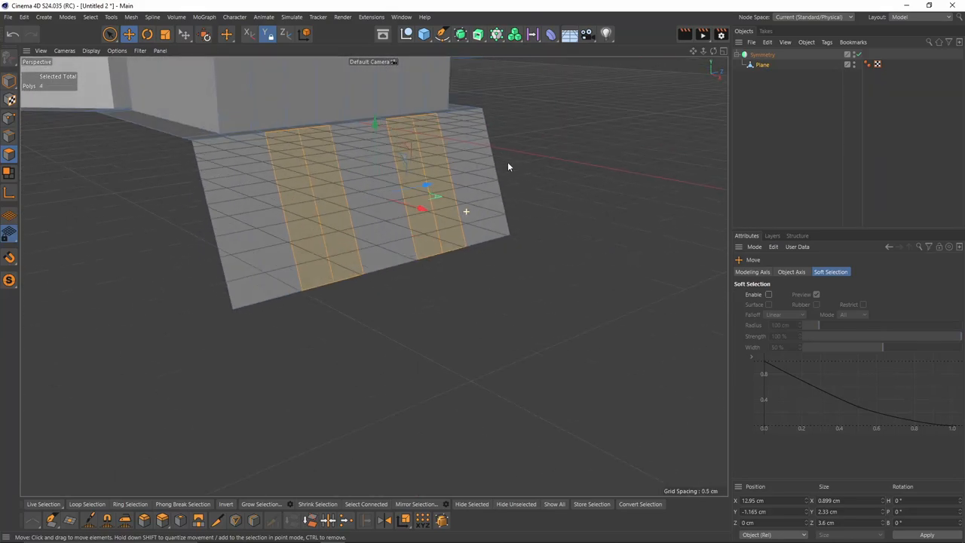
drag(510, 166, 419, 249)
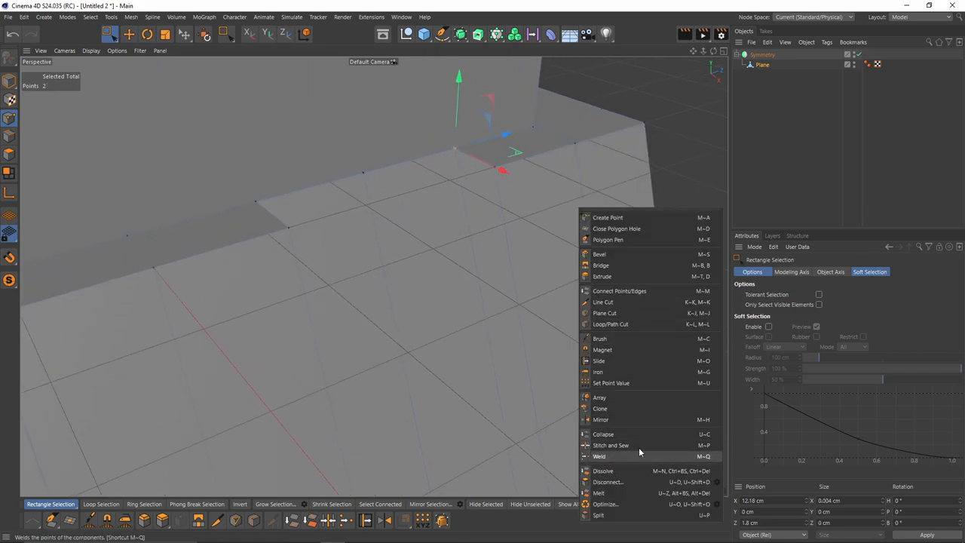
Step: Weld the two points, then Edge Slide an edge along the block's side to clean the join
click(601, 455)
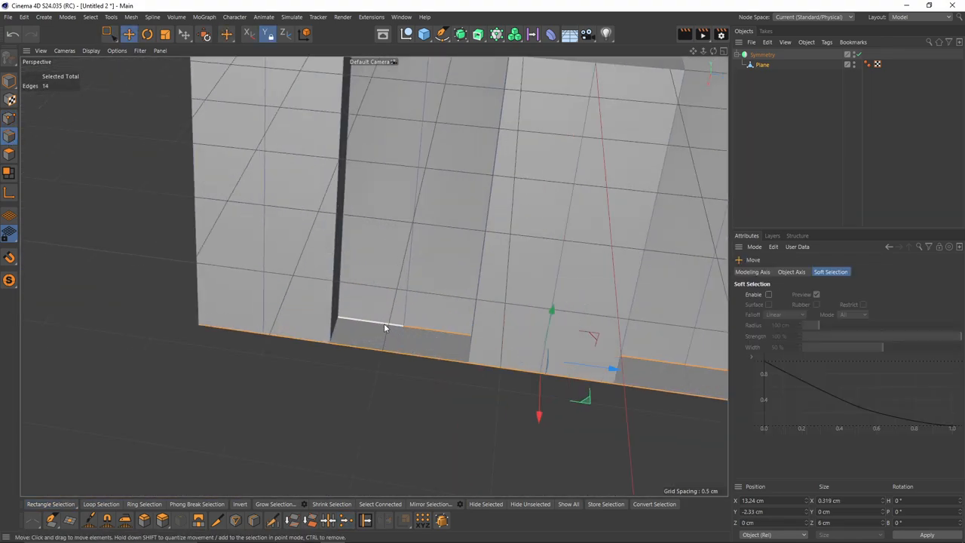
right_click(384, 329)
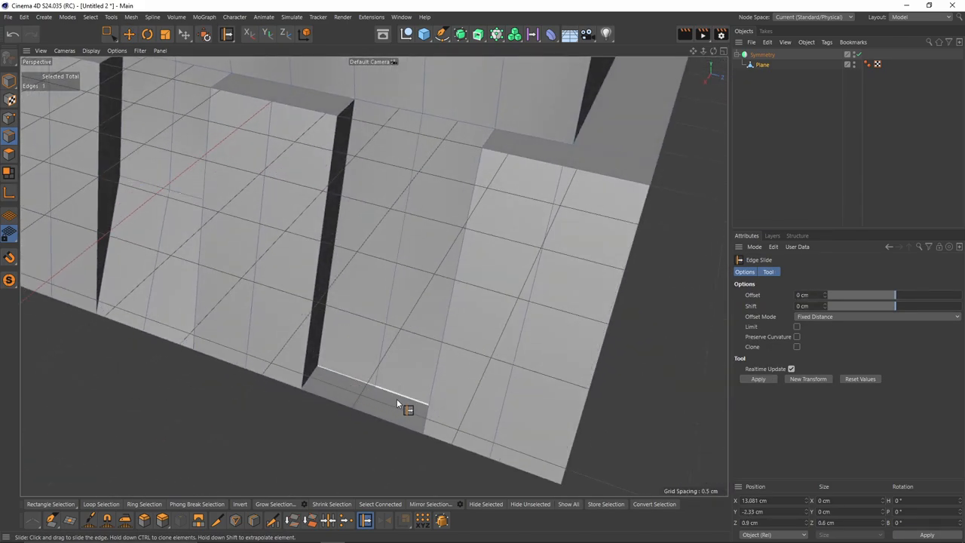
drag(400, 404, 420, 265)
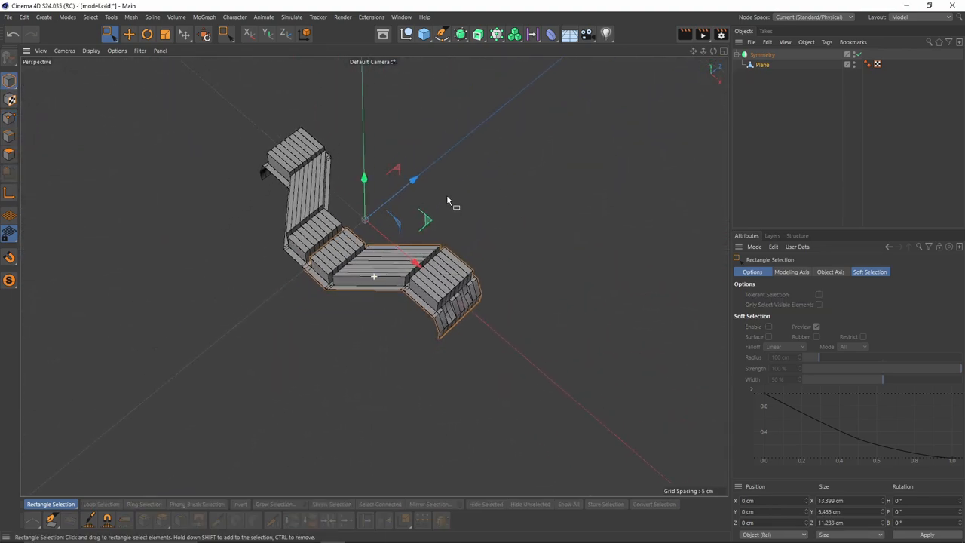
Step: Clone the Symmetry block linearly with Count 50 and hide the backdrop picture
click(763, 54)
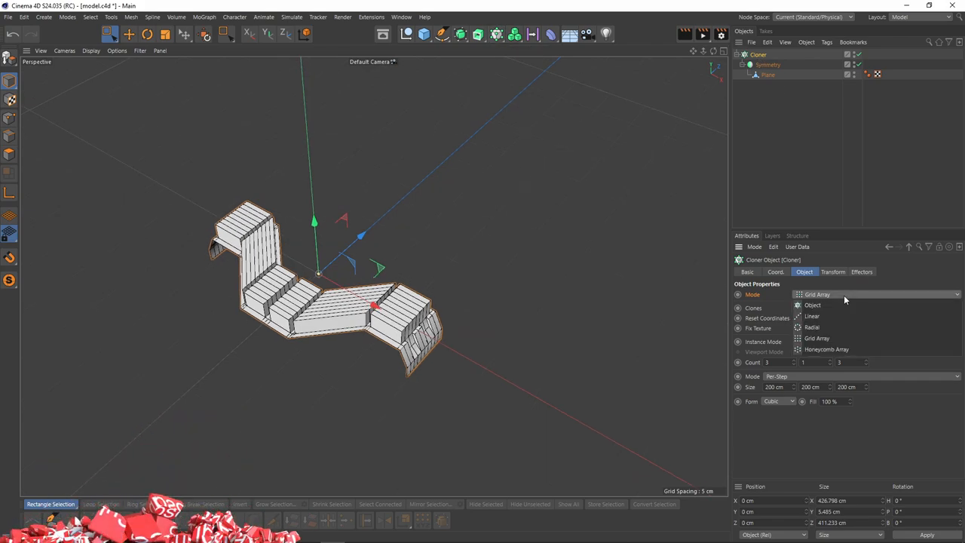
click(812, 316)
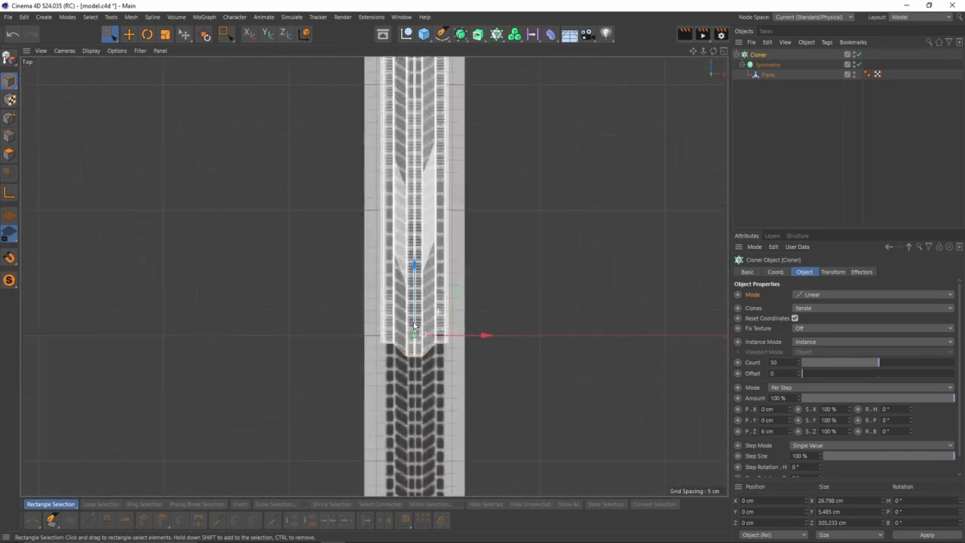
click(796, 305)
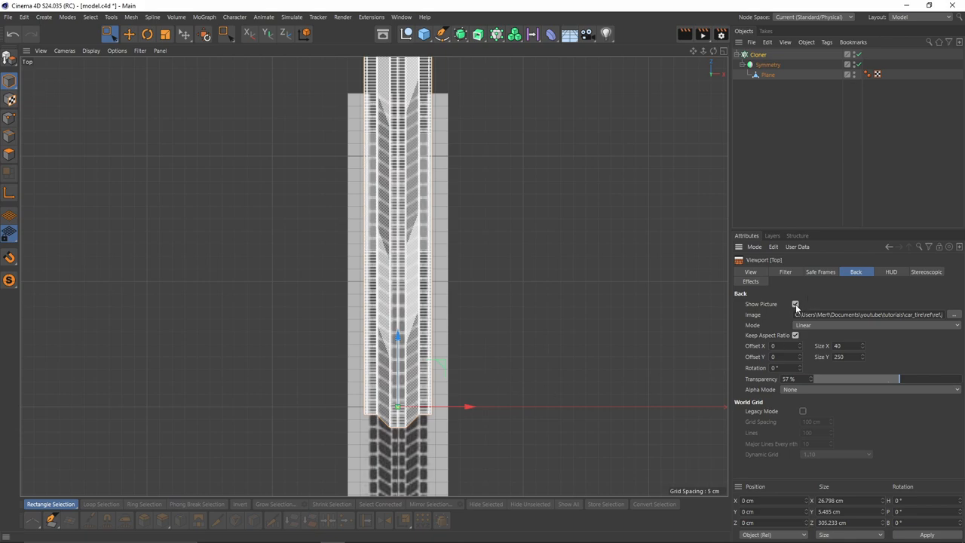
click(795, 305)
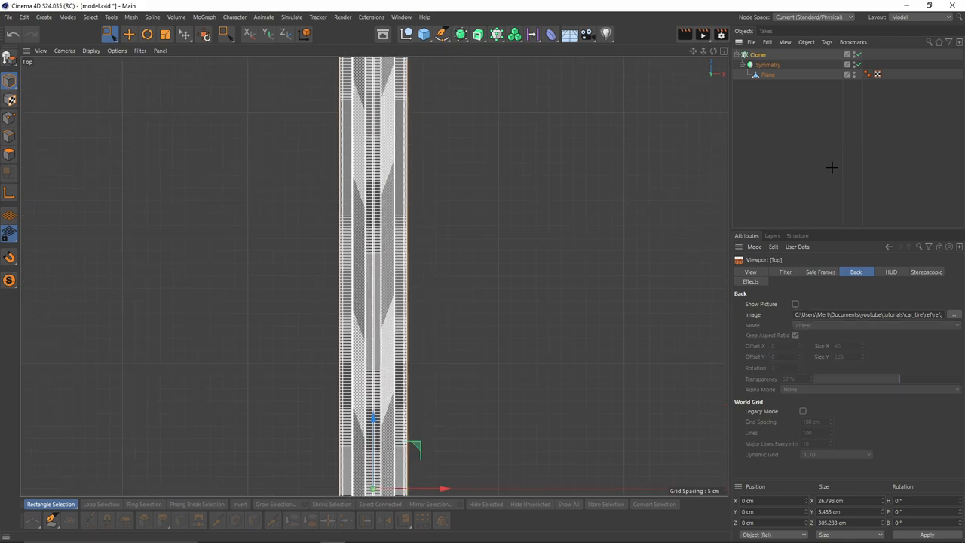
Step: Add a Bend deformer, rotate it 90° onto the tread strip and test its Strength slider
click(552, 33)
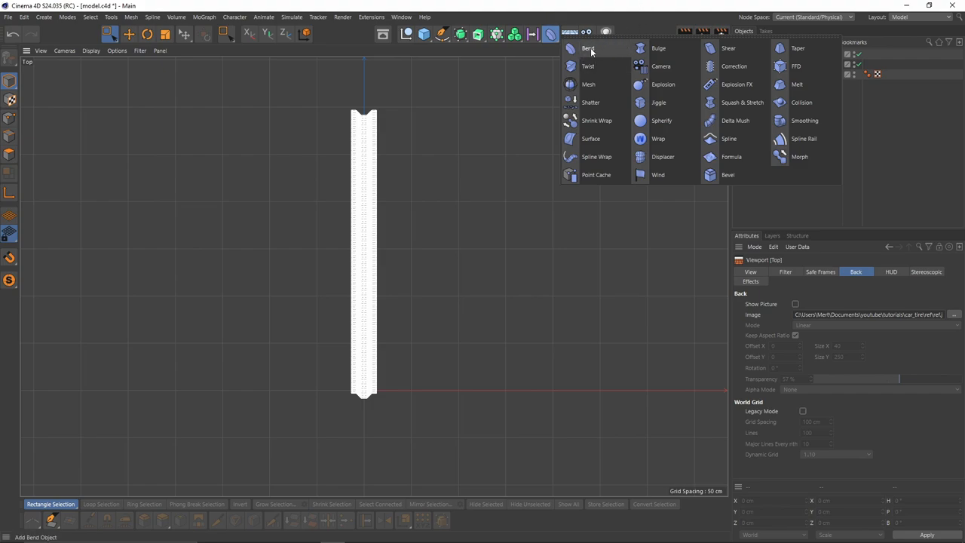
click(588, 48)
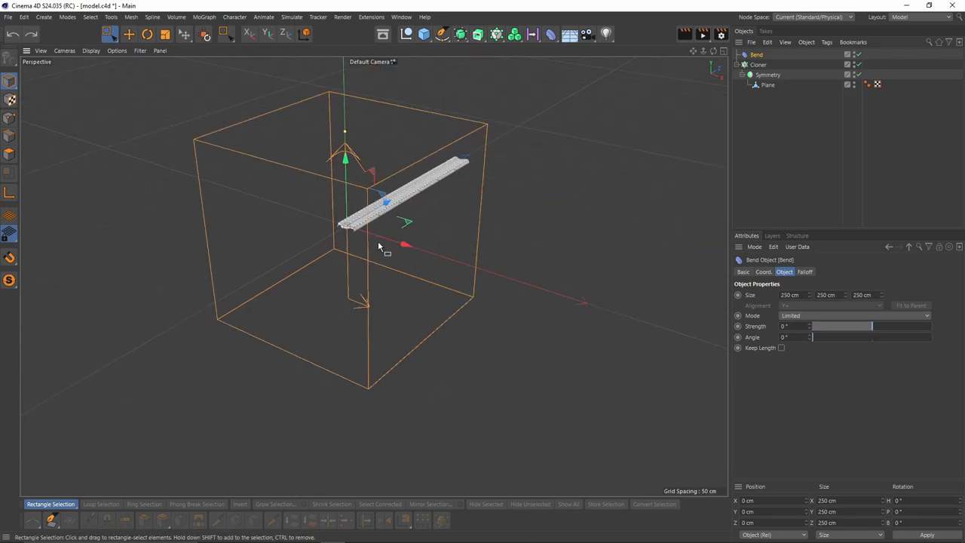
click(147, 34)
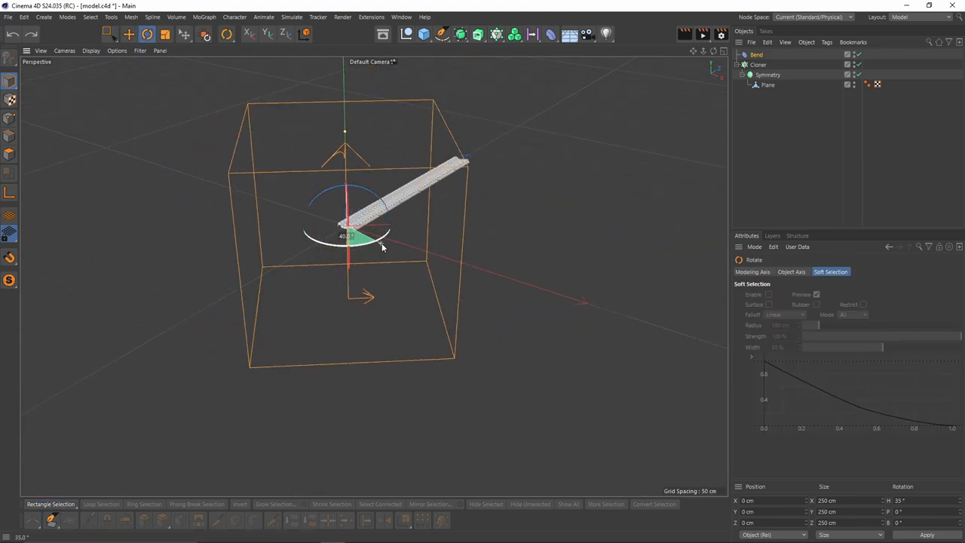
drag(380, 247, 402, 232)
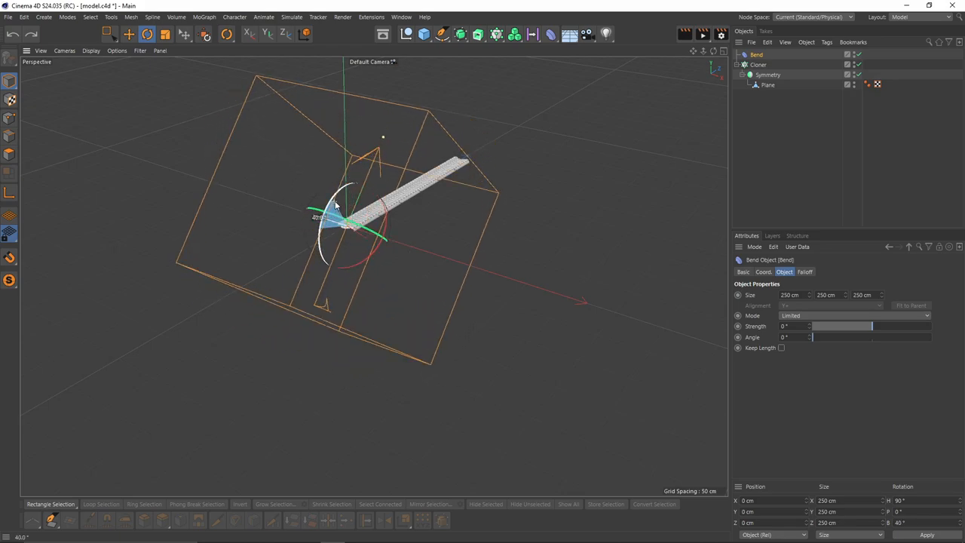
drag(317, 219, 347, 211)
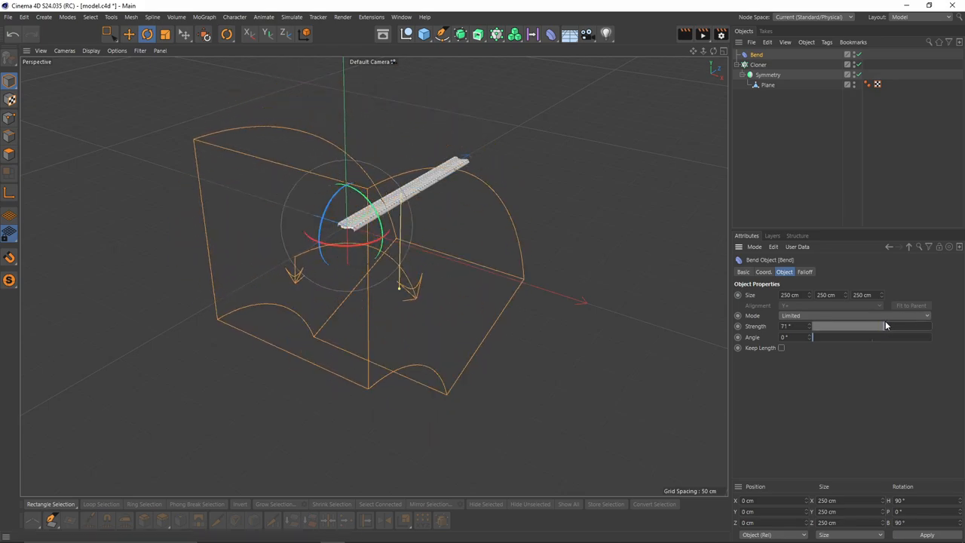
drag(847, 325, 889, 326)
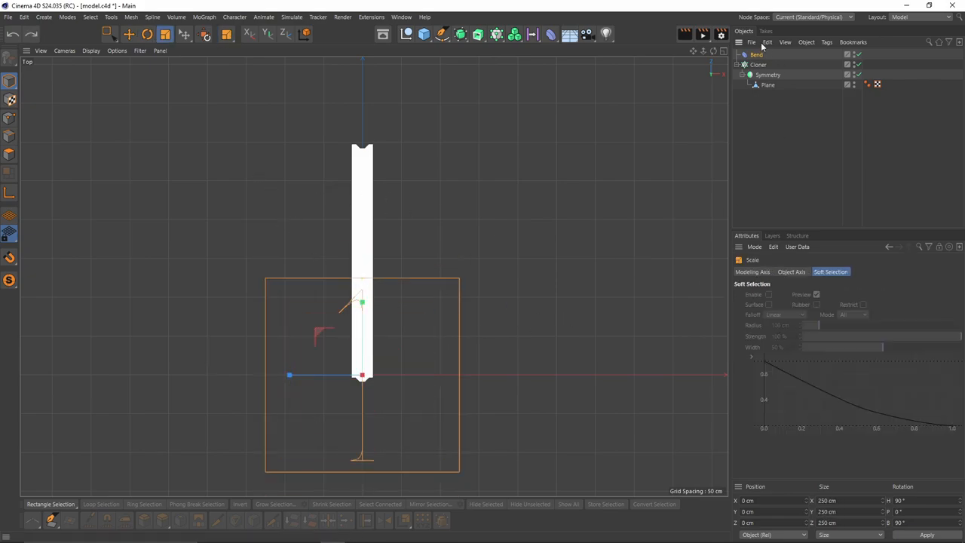
Step: Return to the Perspective view and orbit around the tread strip to check the Bend size
click(756, 54)
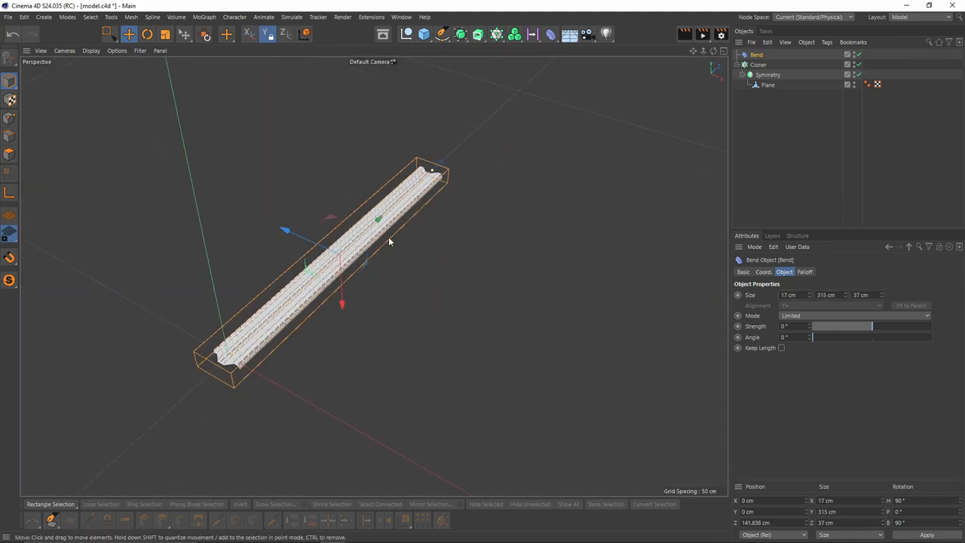
drag(389, 241, 445, 205)
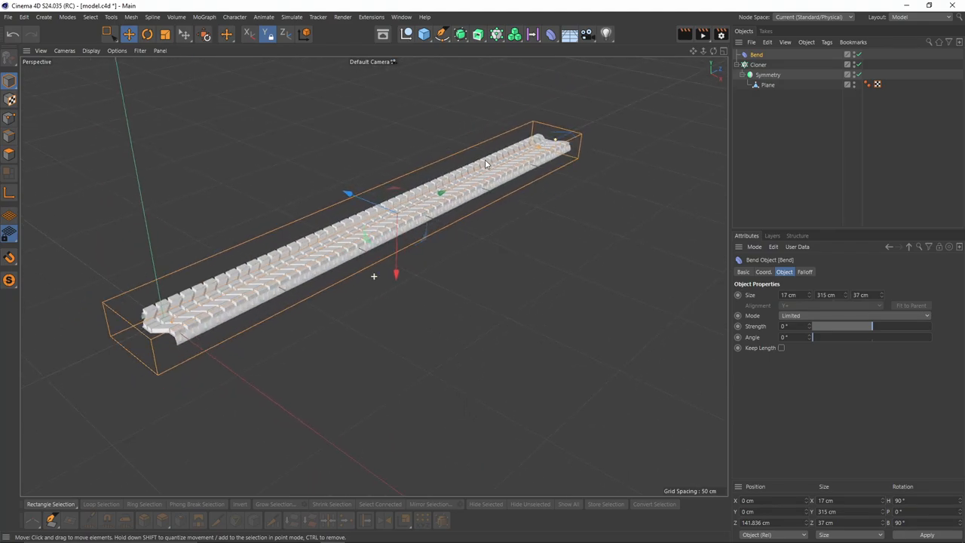
drag(486, 162, 527, 257)
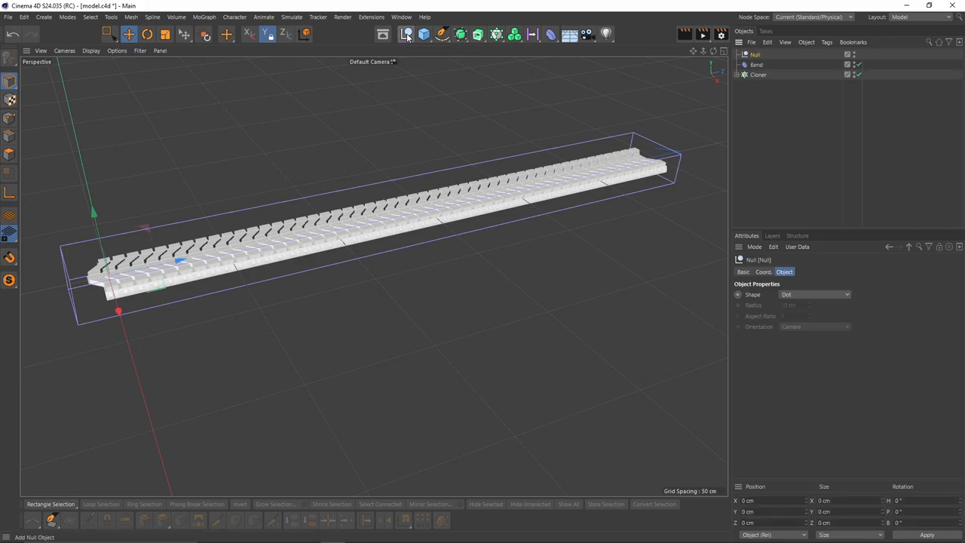
Step: Parent Bend and Cloner under the Null, then raise Bend strength (37) until the strip closes into a ring
click(757, 63)
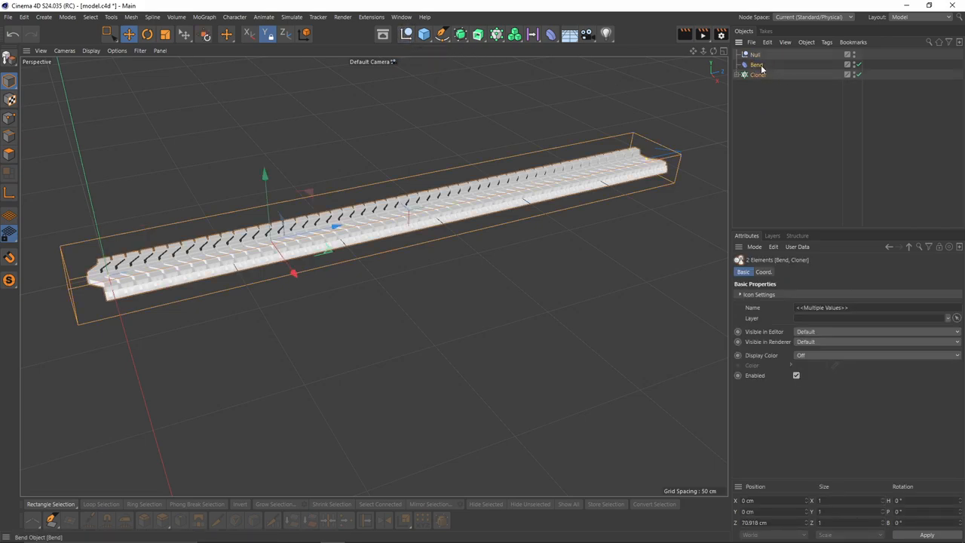
click(757, 74)
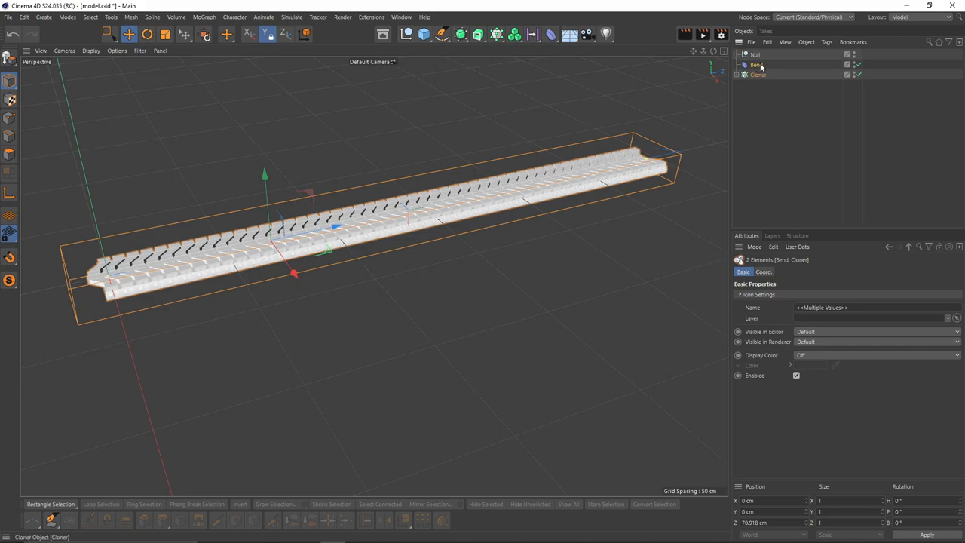
click(762, 63)
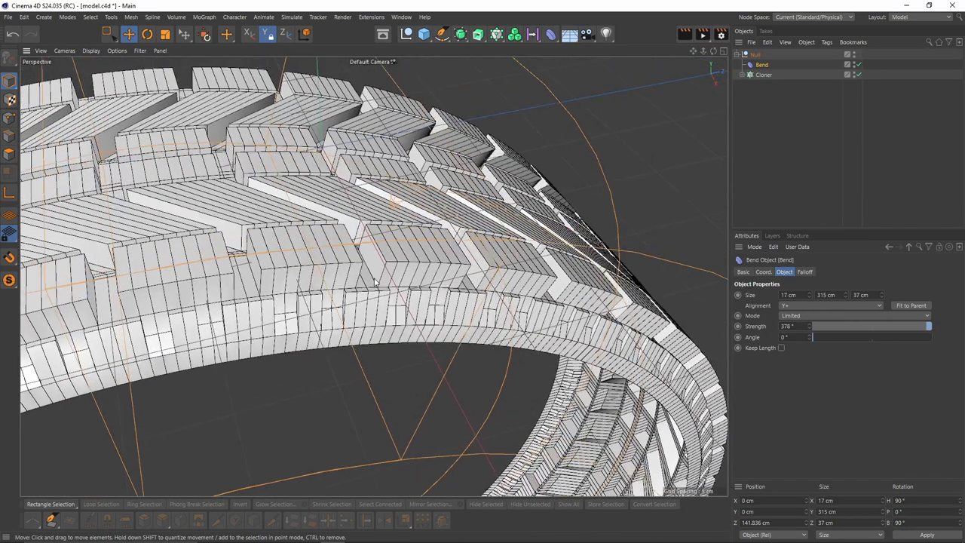
text(37)
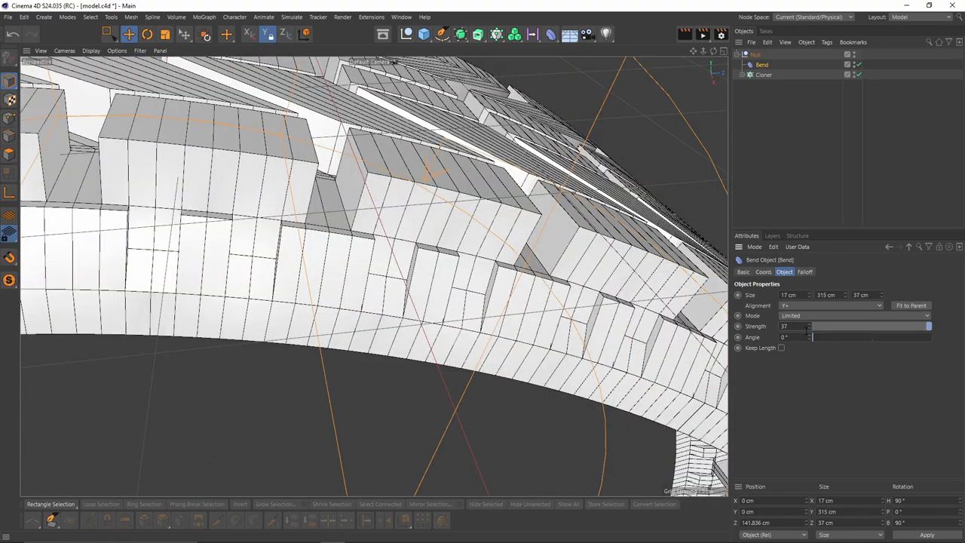
drag(812, 326, 928, 325)
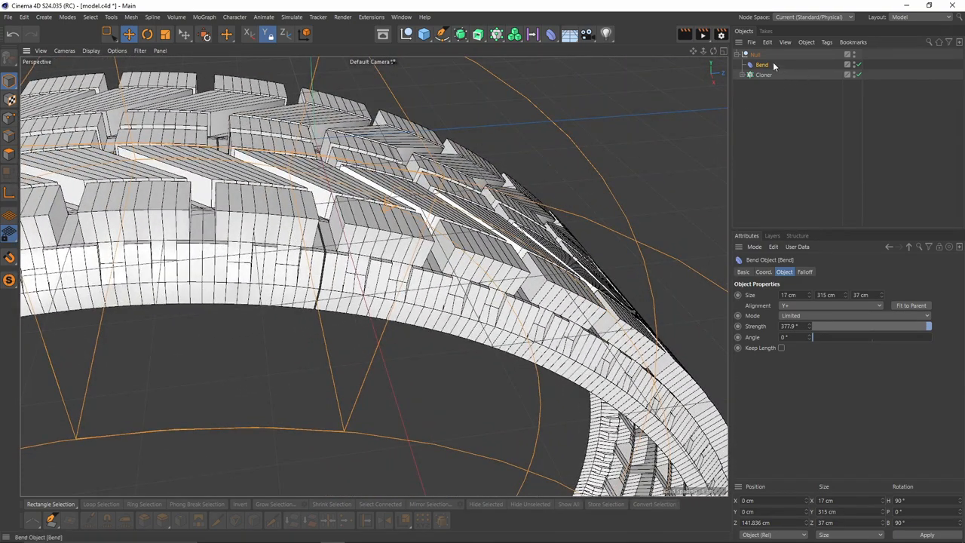
Step: Wrap the Null in a Connect generator with Weld at 0.5 cm tolerance and inspect the seam
click(458, 33)
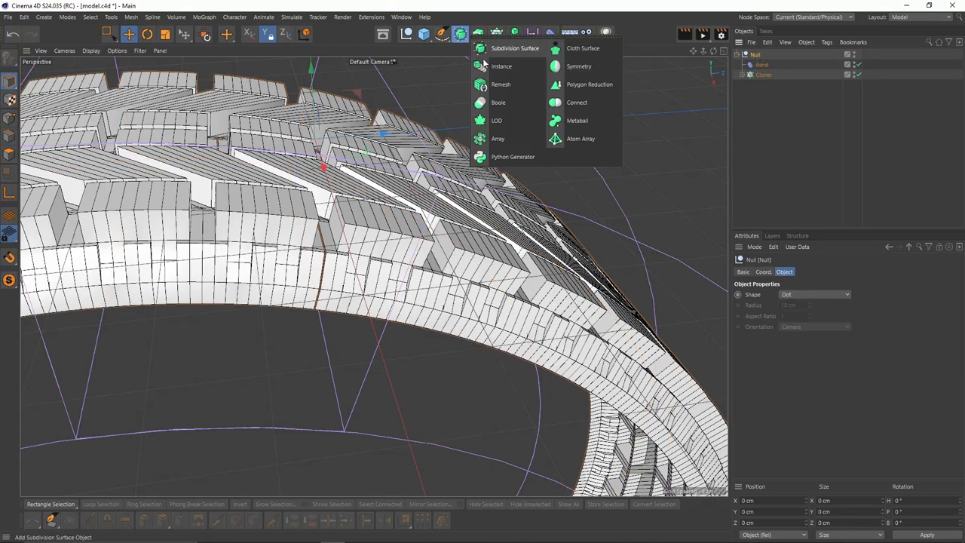
click(576, 102)
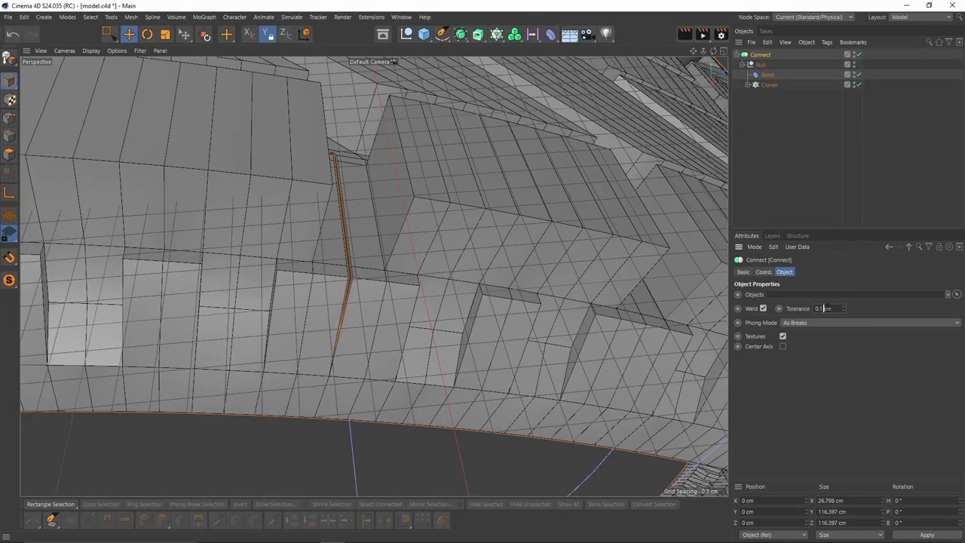
text(0.5 cm)
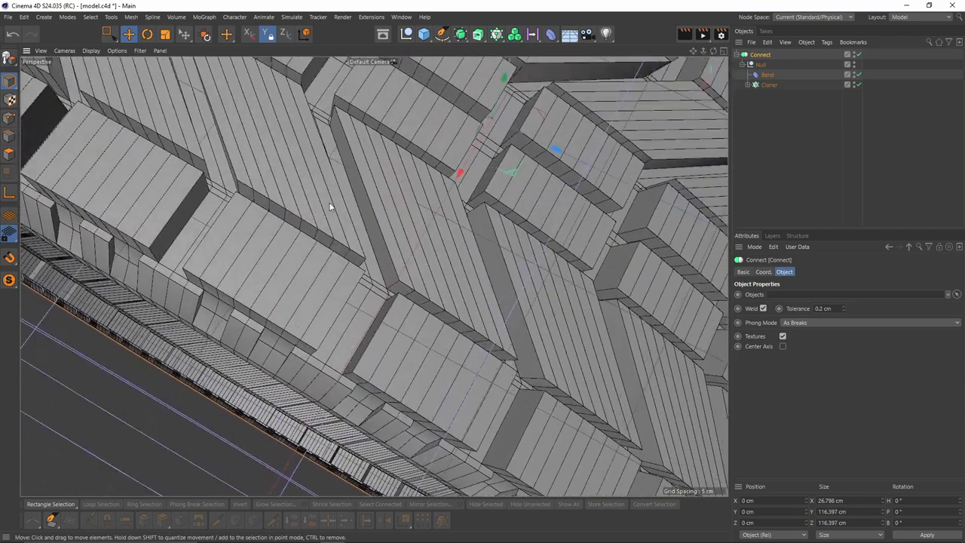
drag(331, 208, 385, 196)
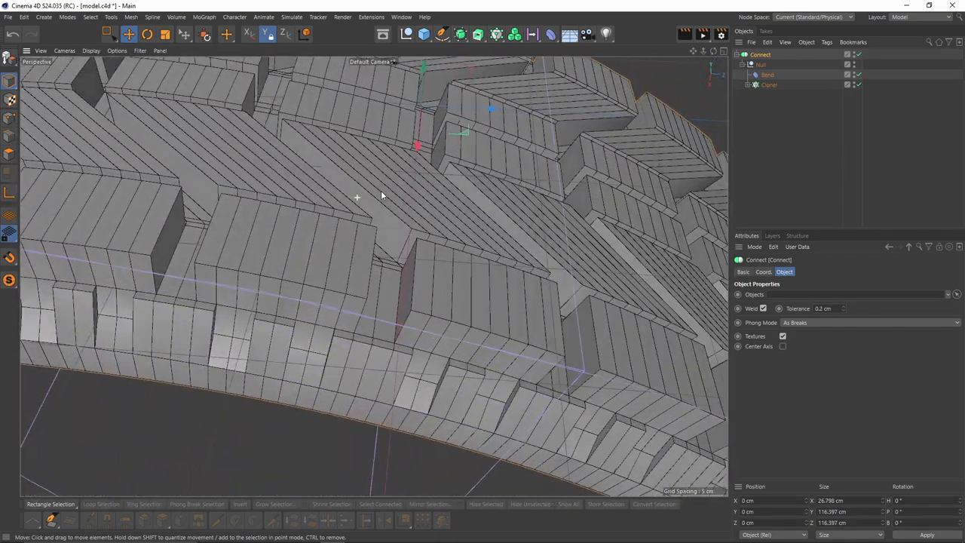
Step: Review the Bend and Null in the hierarchy, then select the Connect object for collapsing
click(767, 74)
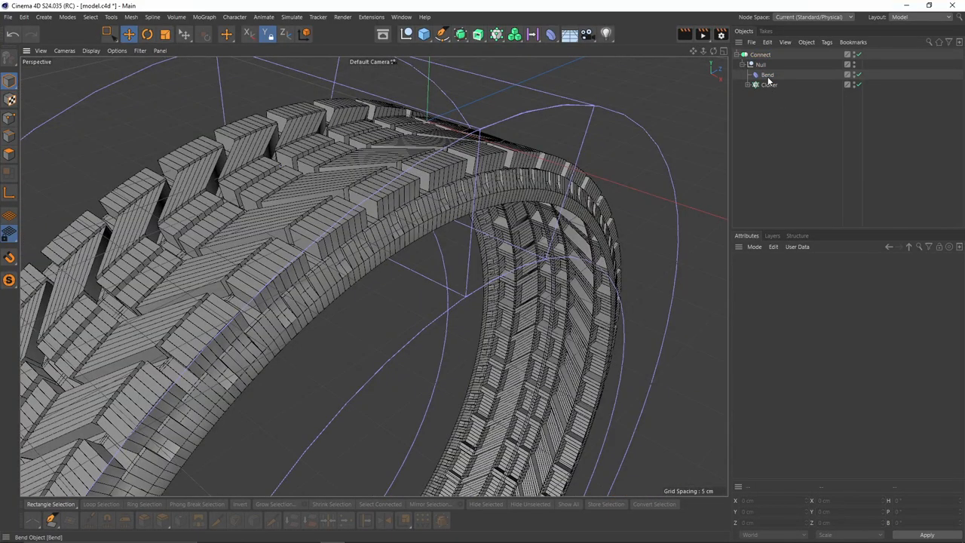
click(768, 74)
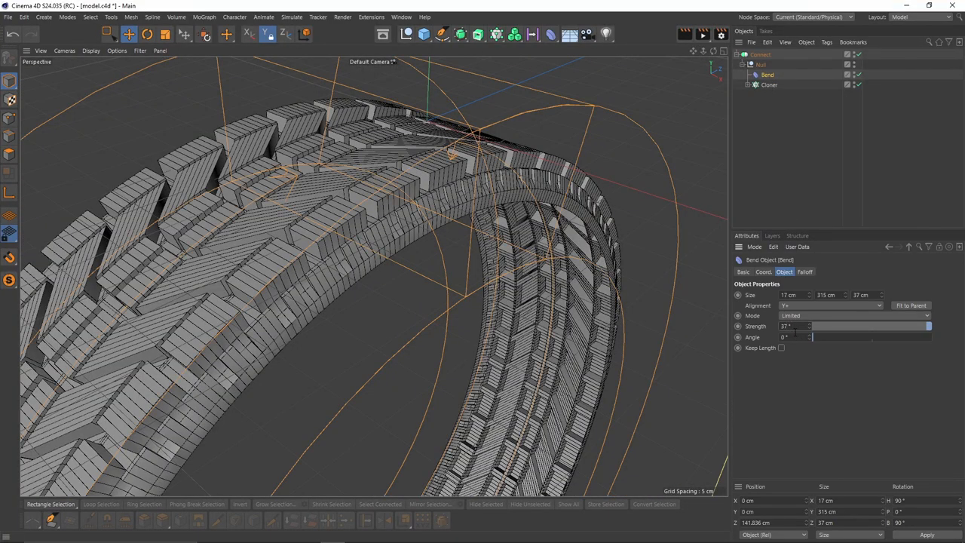
click(761, 63)
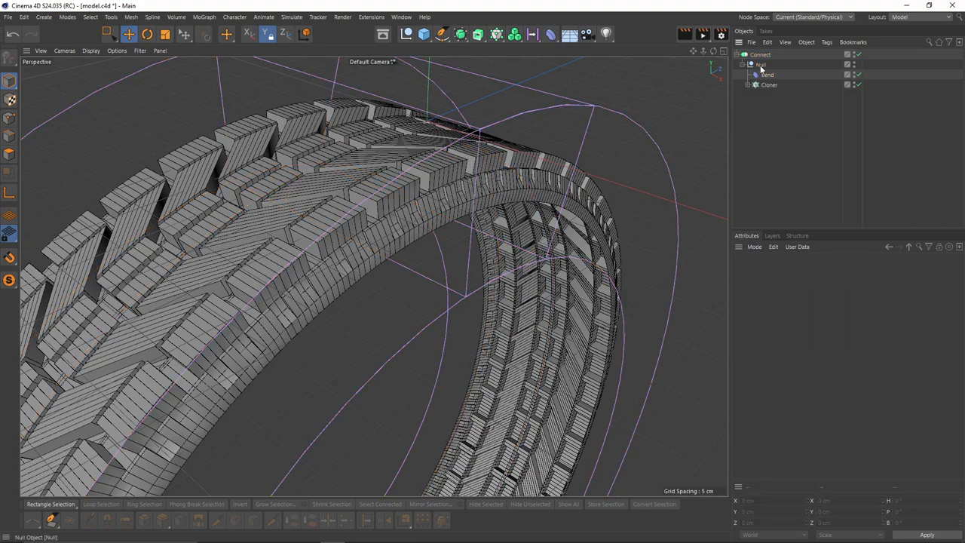
click(760, 54)
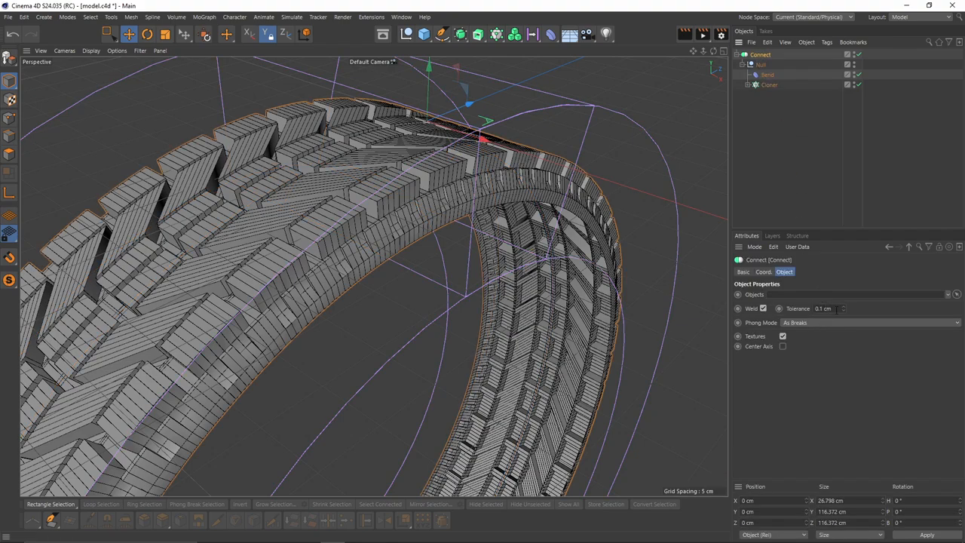
mouse_move(816, 133)
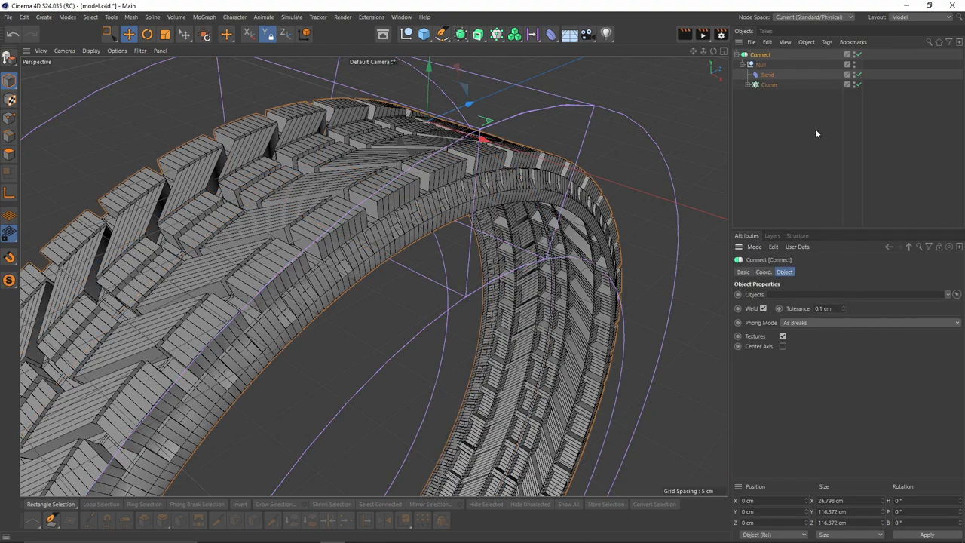
mouse_move(759, 64)
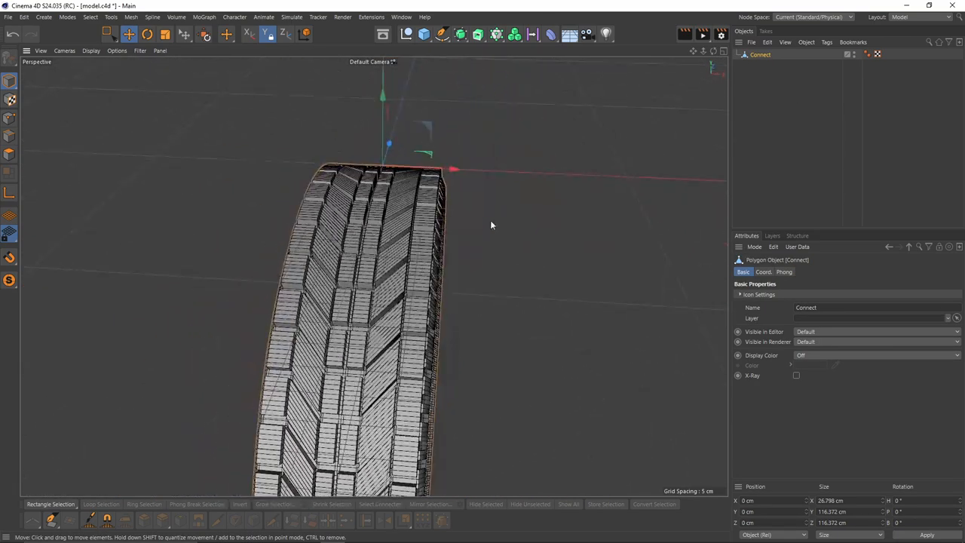
Step: Run Mesh > Axis > Axis Center to move the tire's axis to the ring centre
drag(490, 226, 555, 160)
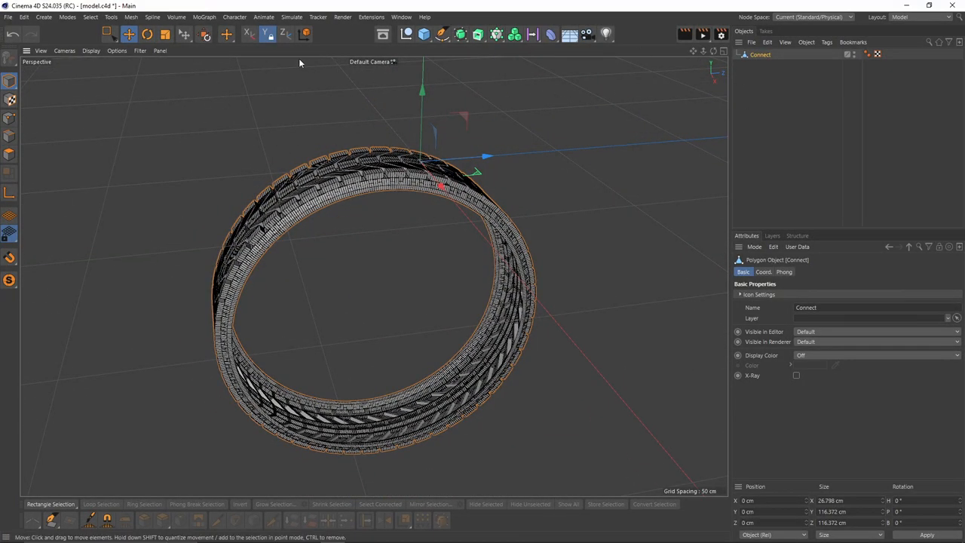
click(130, 17)
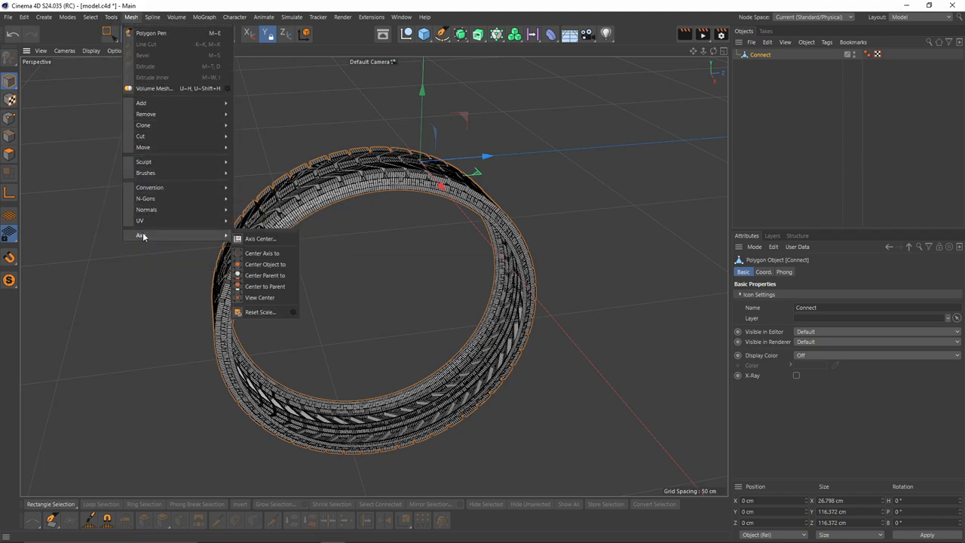
click(261, 238)
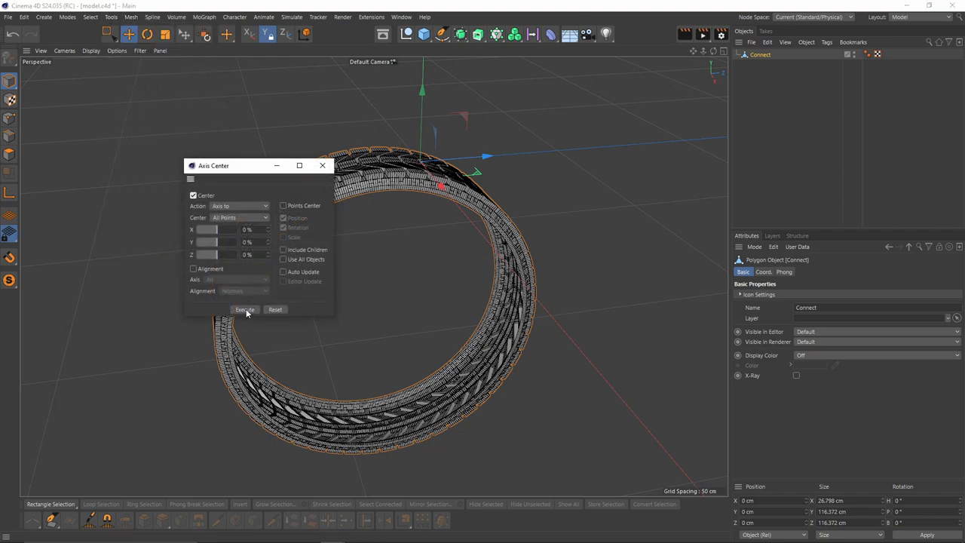
click(244, 309)
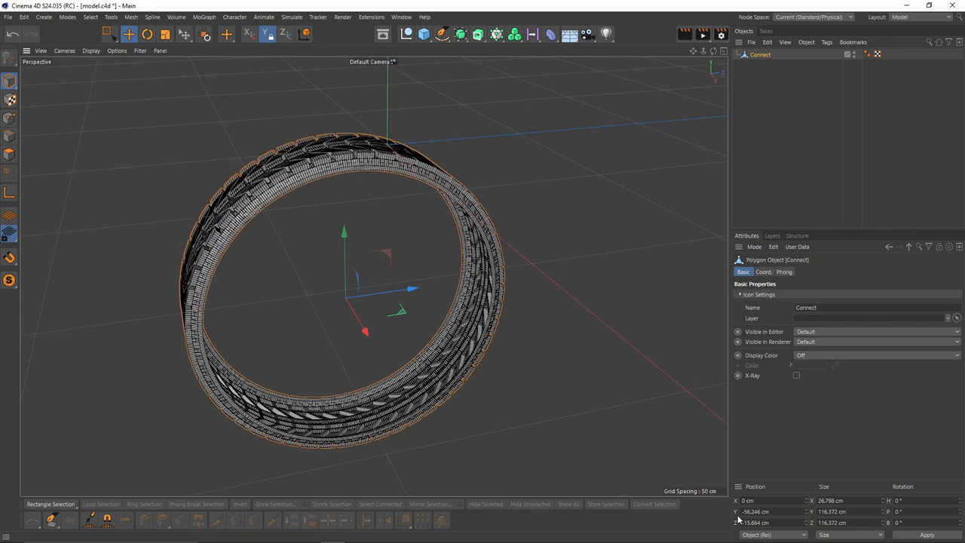
click(772, 533)
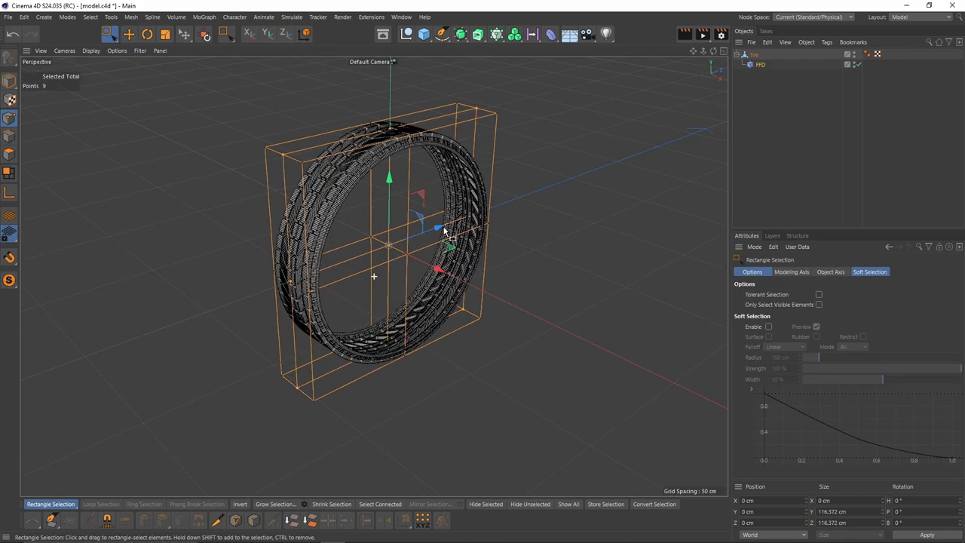
Step: Select all FFD cage points and scale them to stretch the tire into taller proportions
click(164, 33)
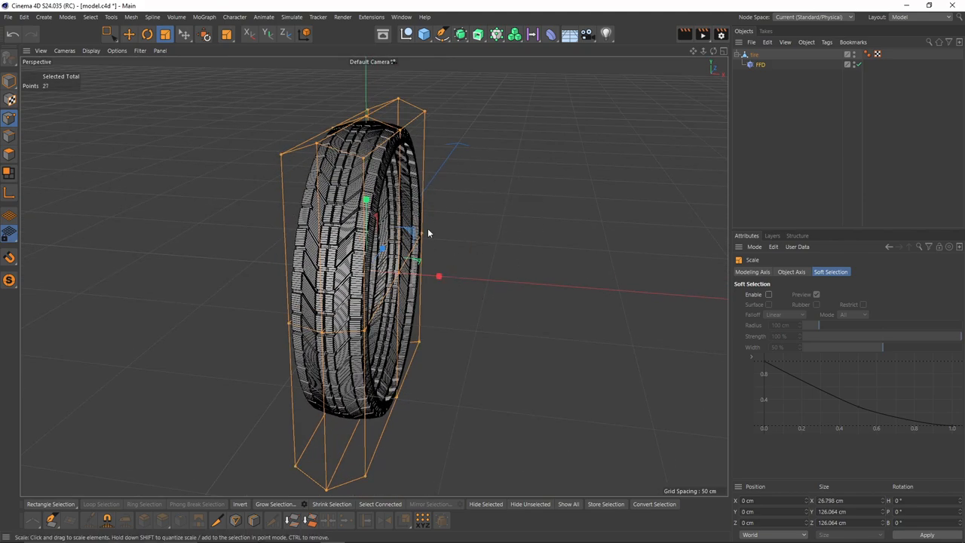
drag(439, 276, 455, 279)
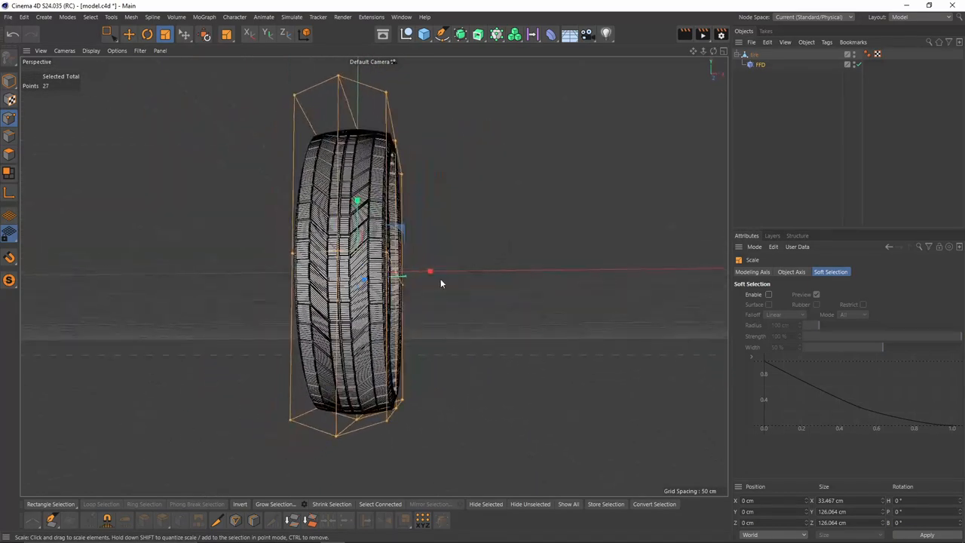
drag(430, 271, 392, 274)
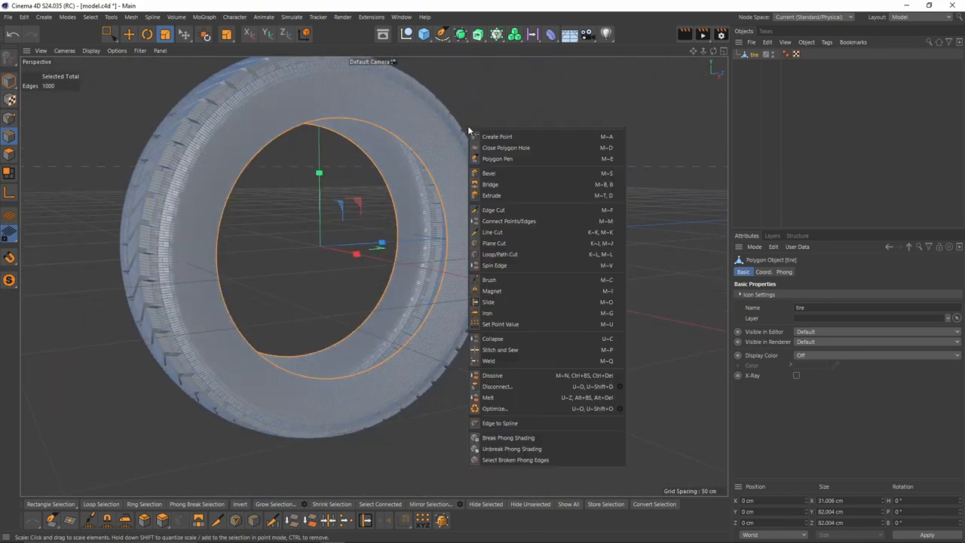
mouse_move(501, 253)
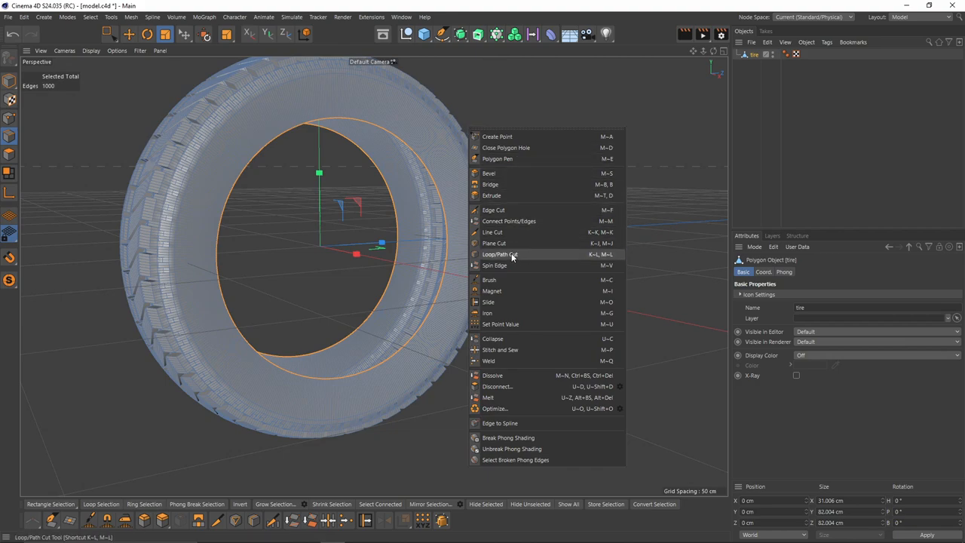
Step: Switch to Loop/Path Cut to add repeated cuts around the tire's circumference
click(501, 254)
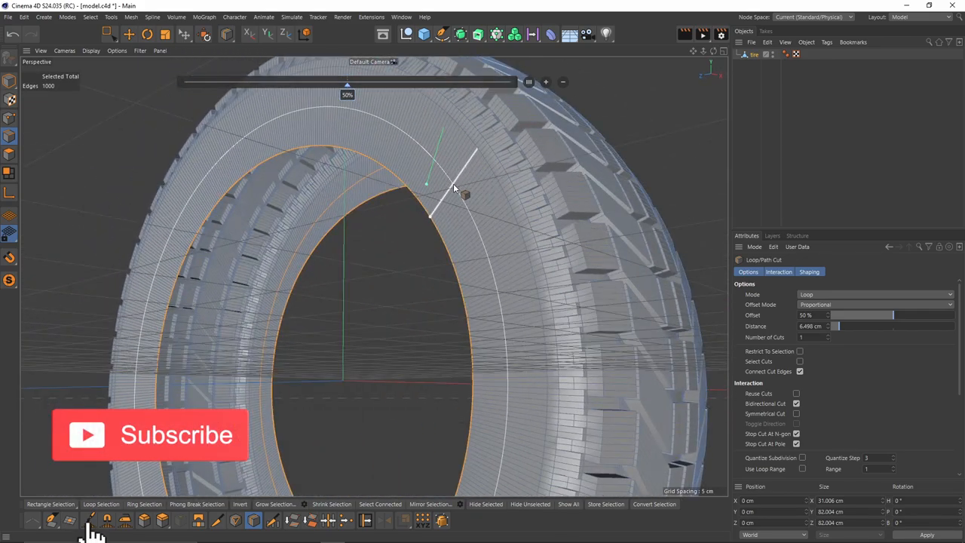
mouse_move(90, 465)
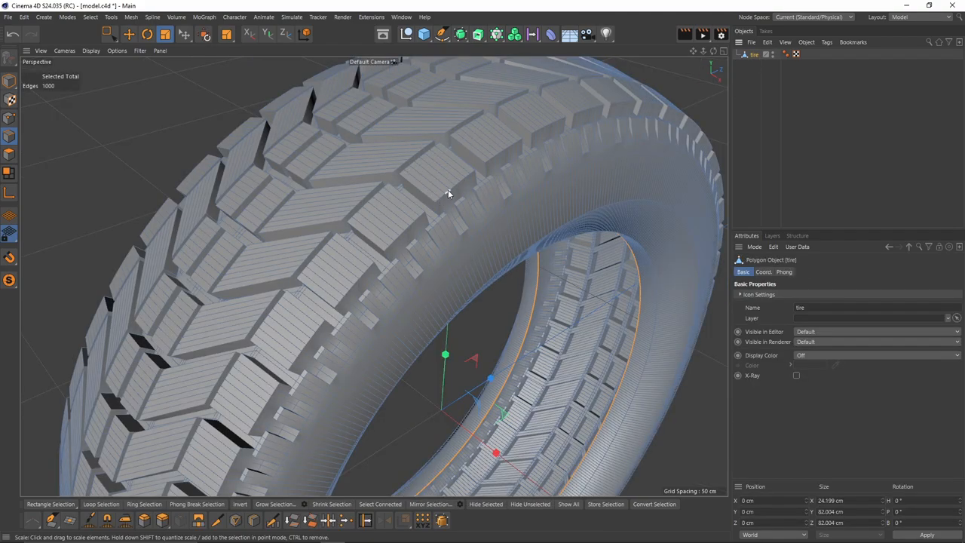
Step: Nest the tire under a Subdivision Surface generator and select it there
drag(450, 193, 358, 253)
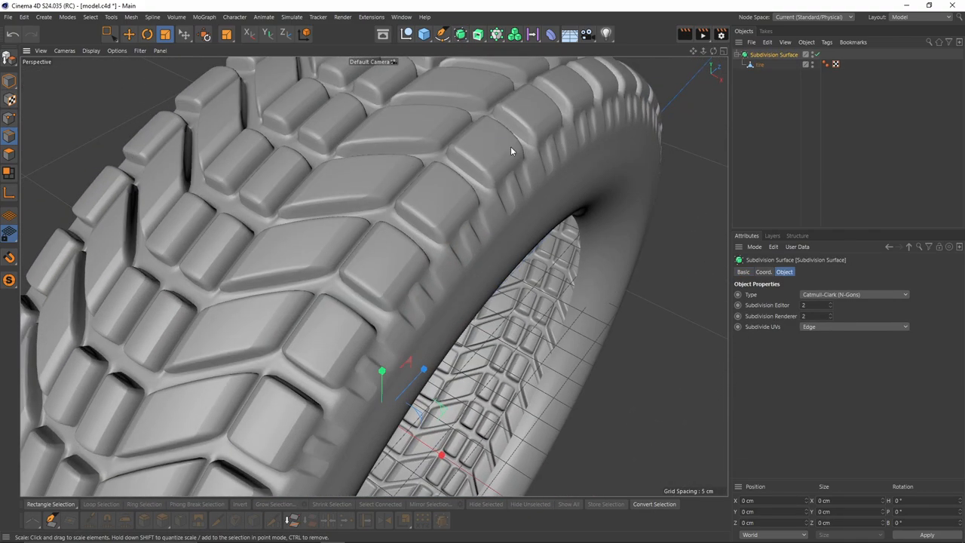
click(827, 64)
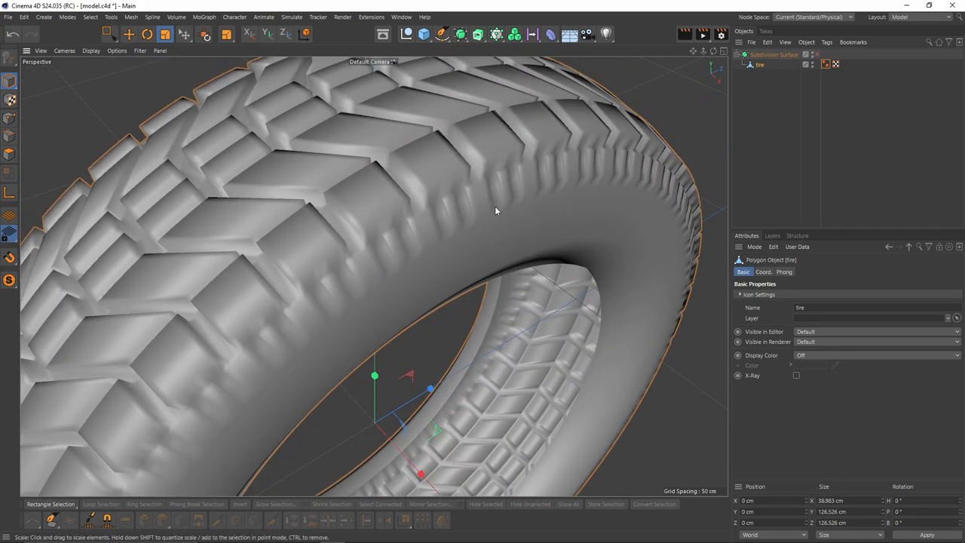
Step: Add a Bevel deformer under the tire with a 25° angle threshold on edges
click(91, 51)
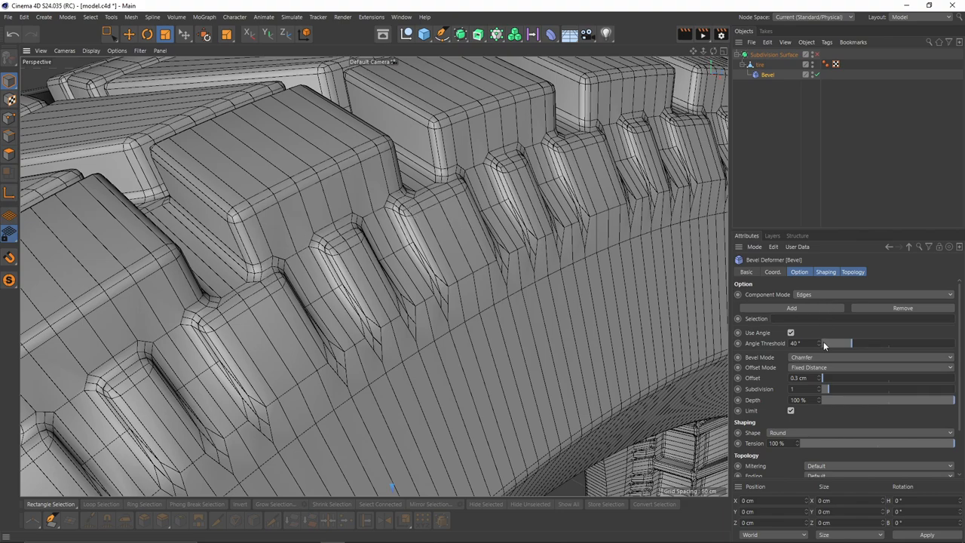
mouse_move(820, 348)
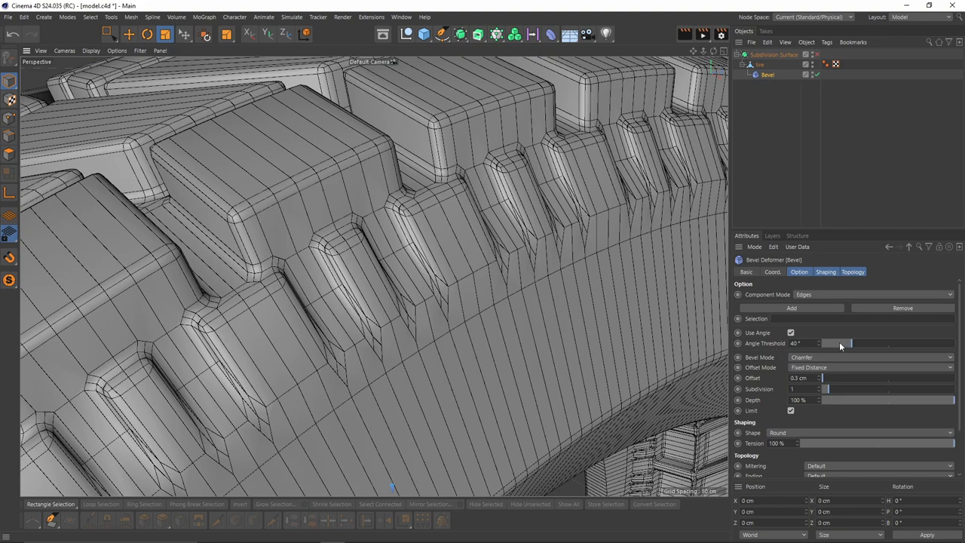
drag(842, 344, 829, 343)
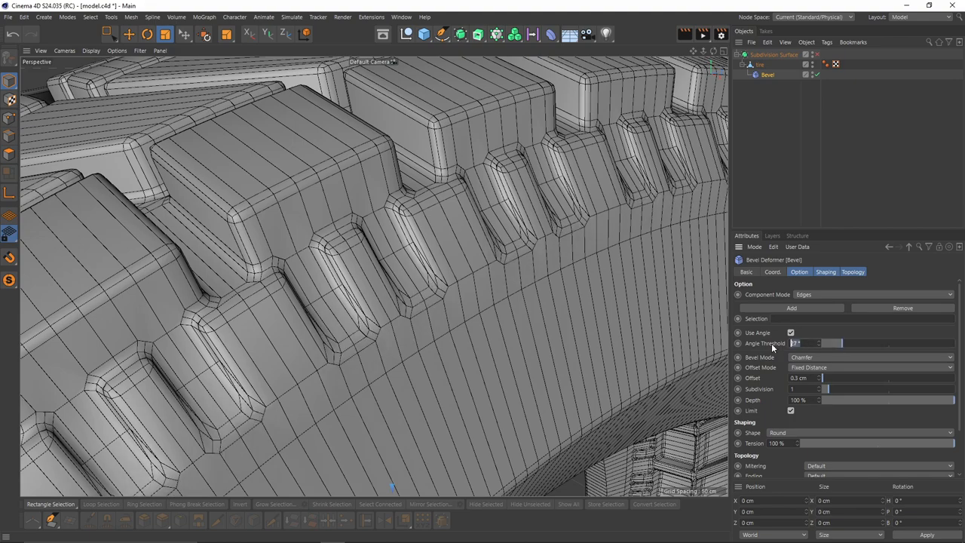
text(25)
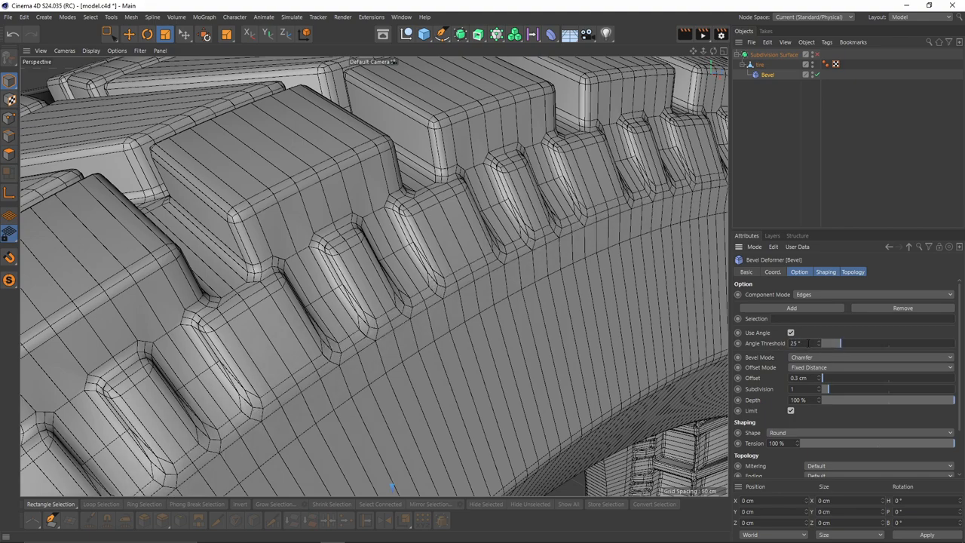
click(806, 344)
text(23)
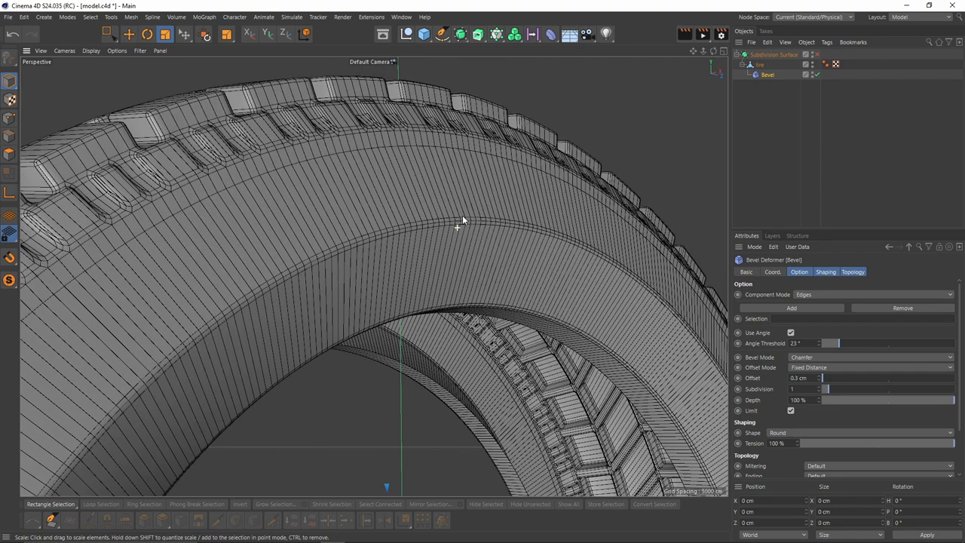
Step: Bevel a sidewall edge loop into extra edge loops so the smoothed tire holds its shape
click(760, 64)
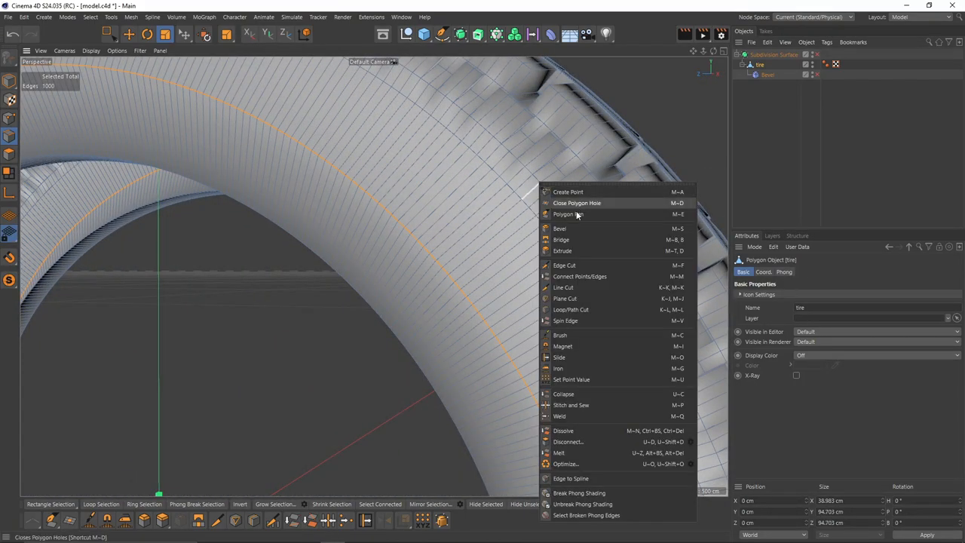
click(559, 230)
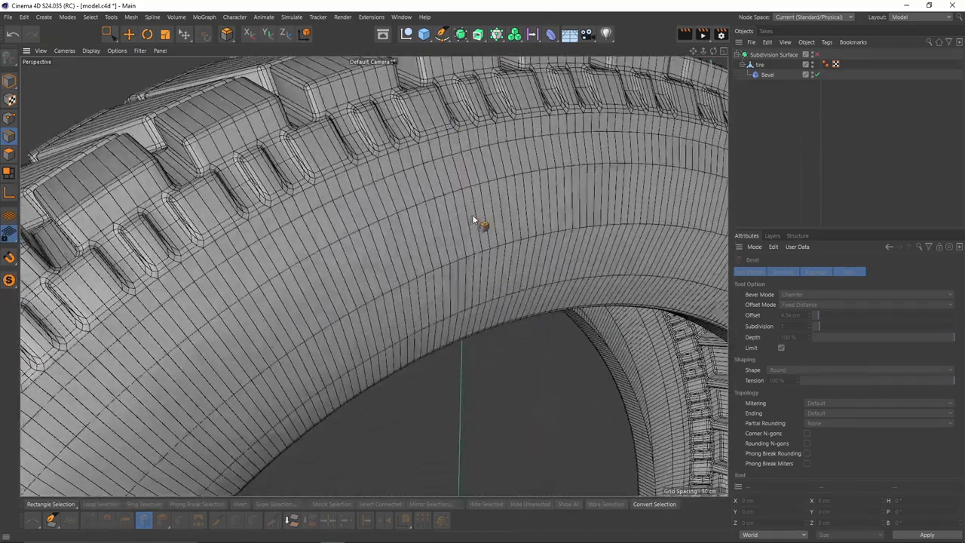
drag(473, 218, 497, 244)
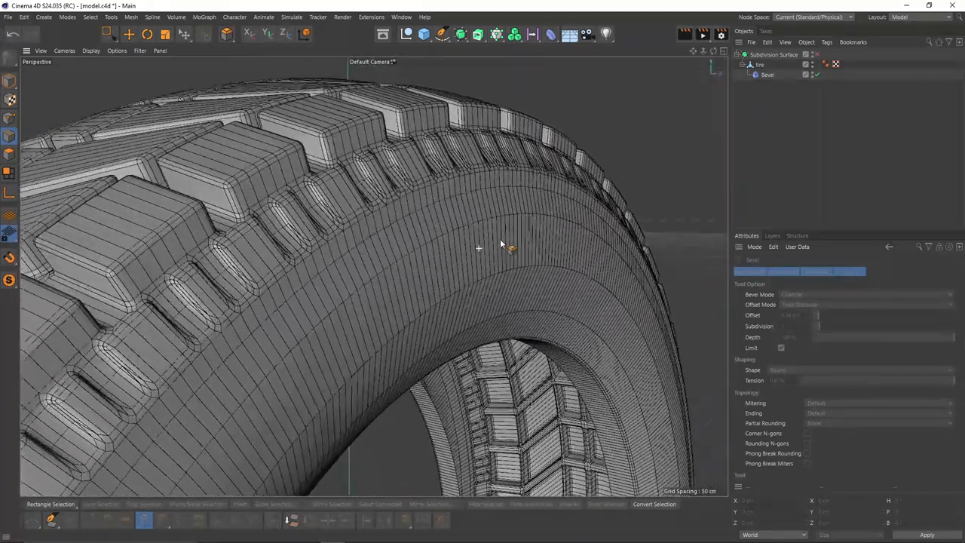
scroll(down, 3)
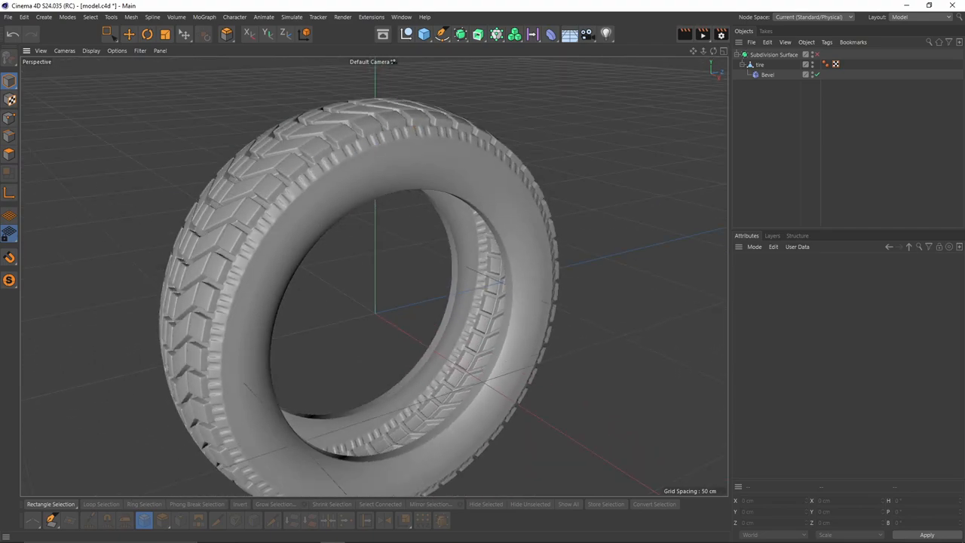
click(760, 65)
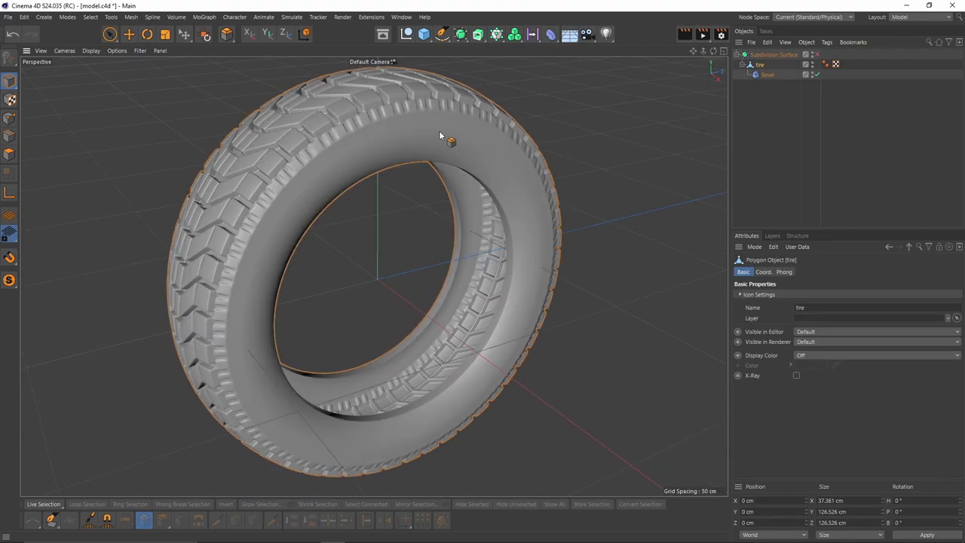
Step: Browse the Michelin reference, then scroll the 3dempire free tire textures page to the Goodyear Eagle F1 sidewall
drag(440, 136, 464, 283)
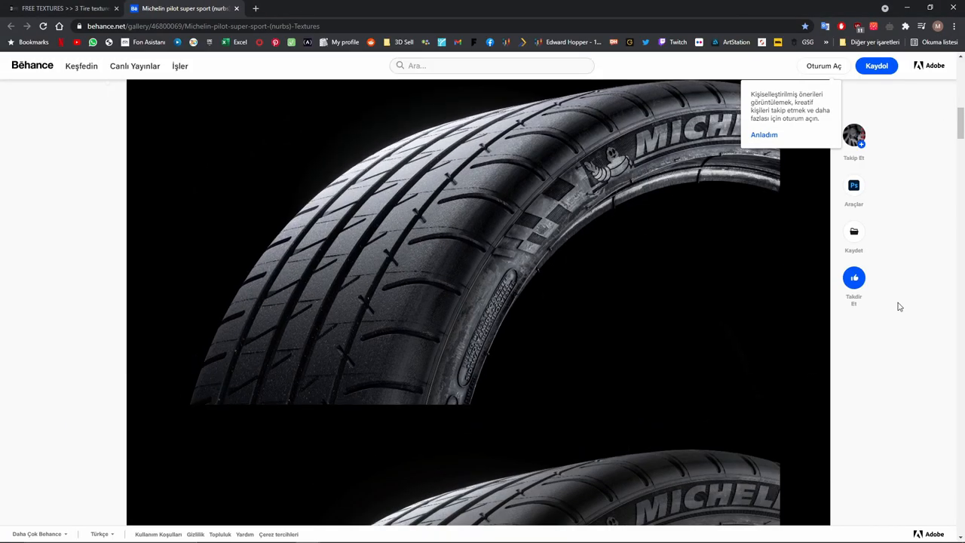
scroll(down, 3)
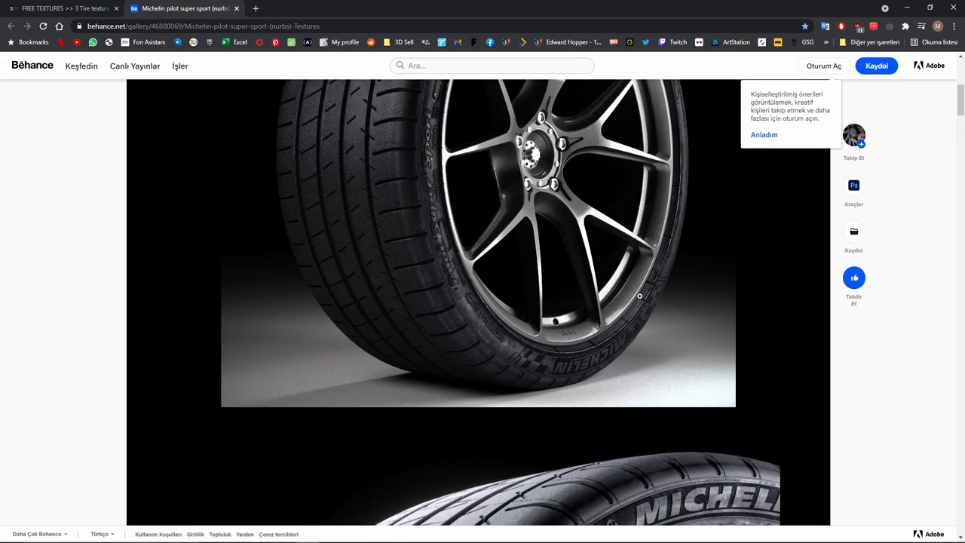
click(60, 9)
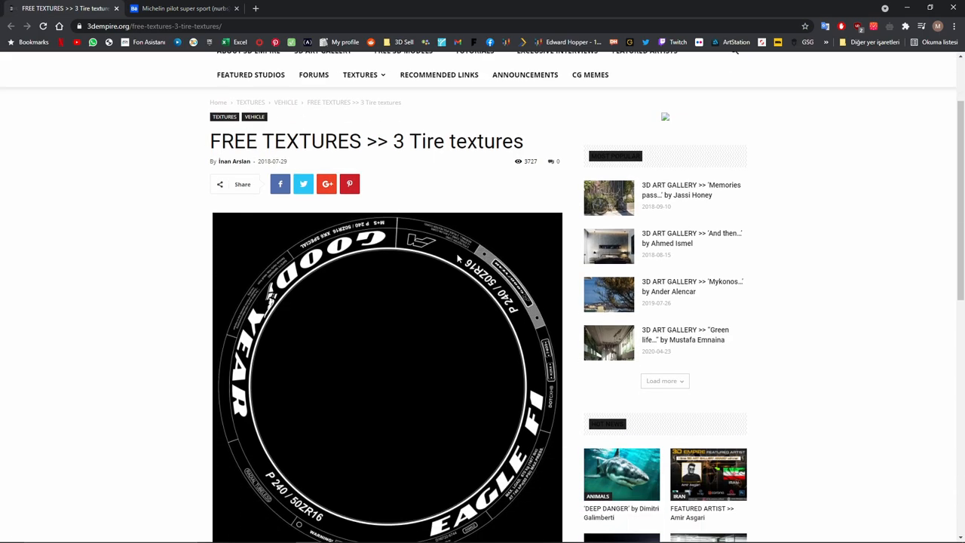
scroll(down, 3)
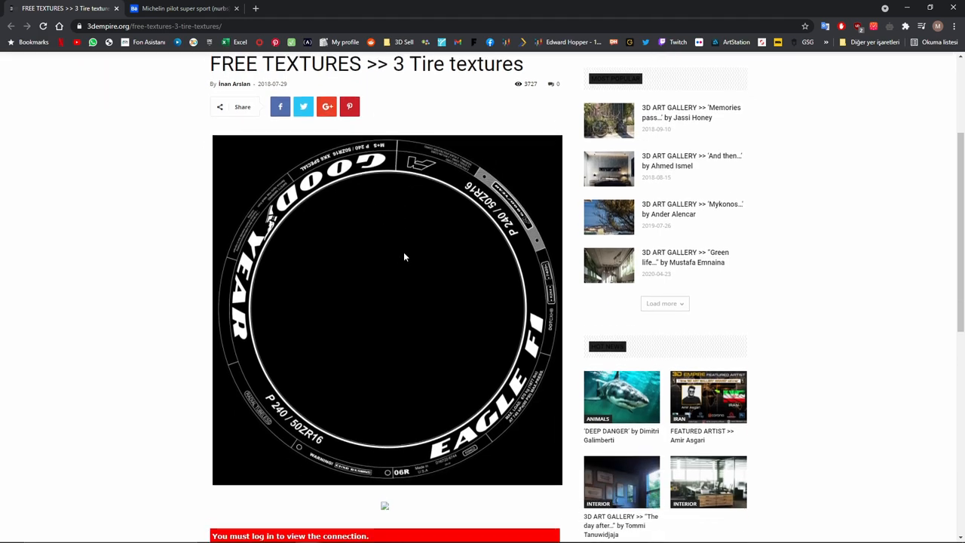
scroll(down, 3)
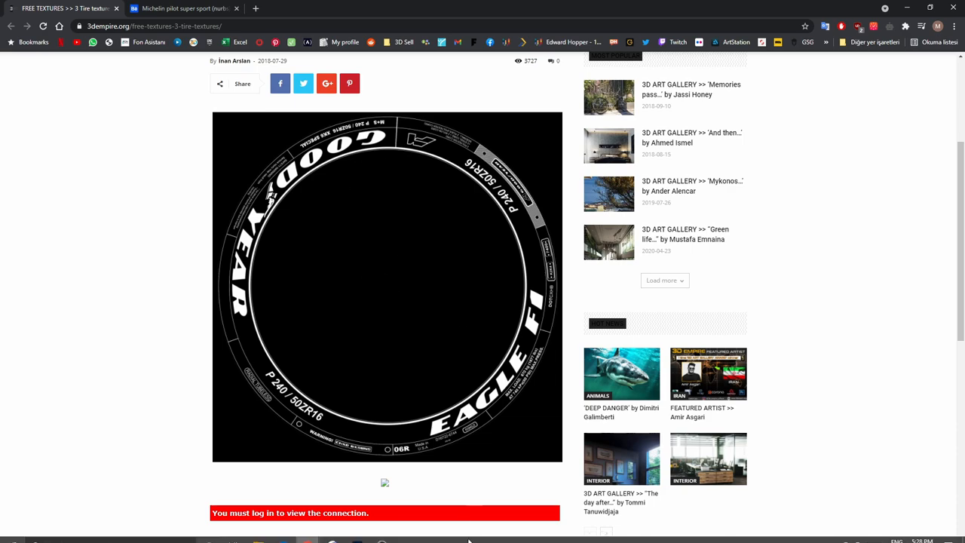
mouse_move(413, 134)
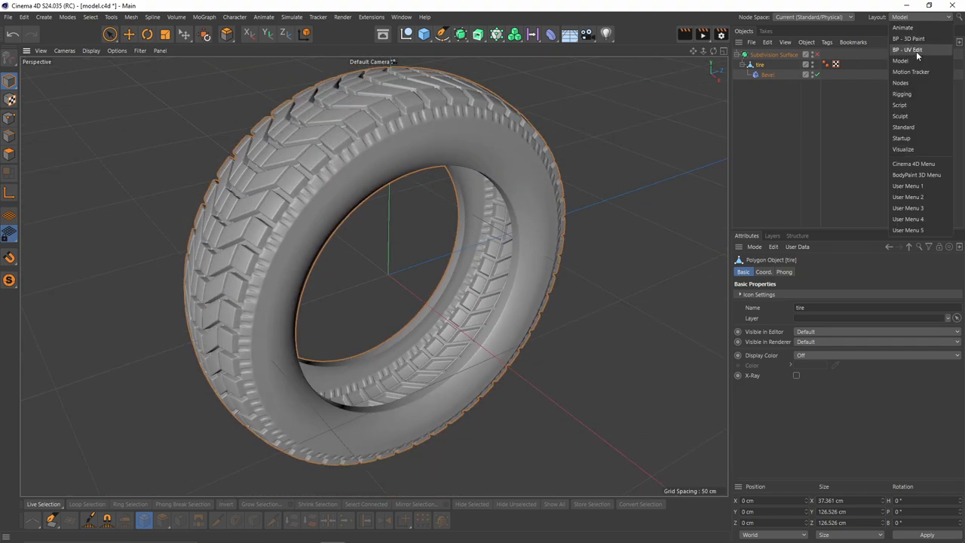
Step: In the BP-UV Edit layout, loop-select the tire's sidewall polygon rings
click(907, 48)
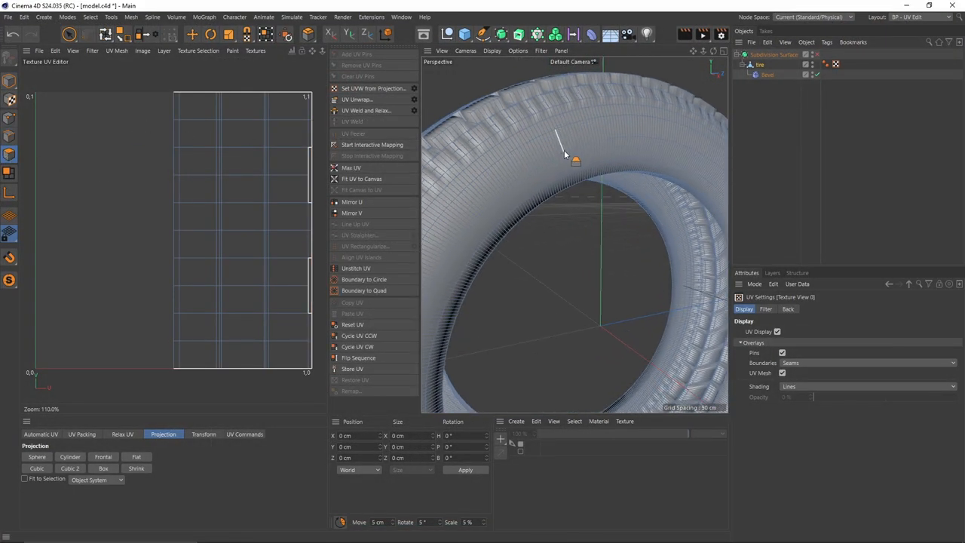
click(573, 164)
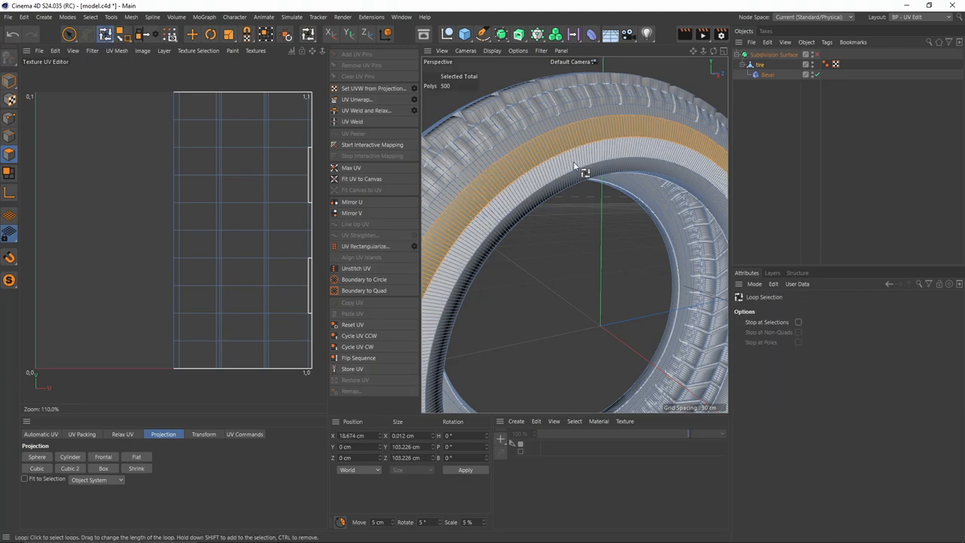
click(609, 133)
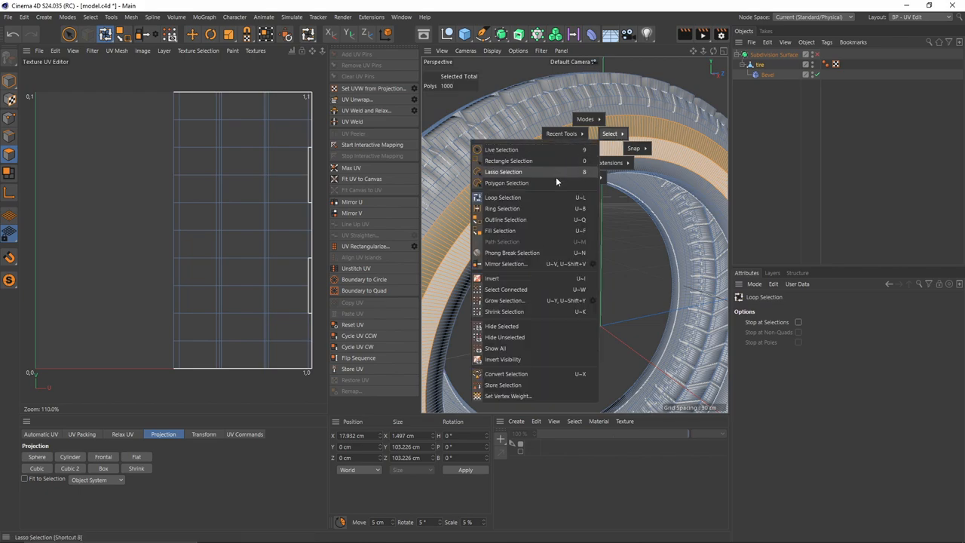
mouse_move(502, 196)
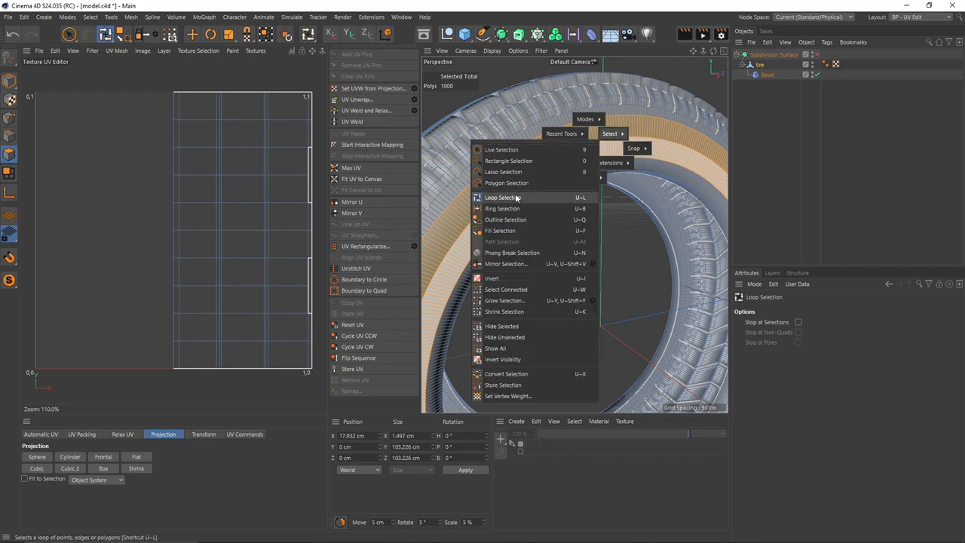
click(501, 196)
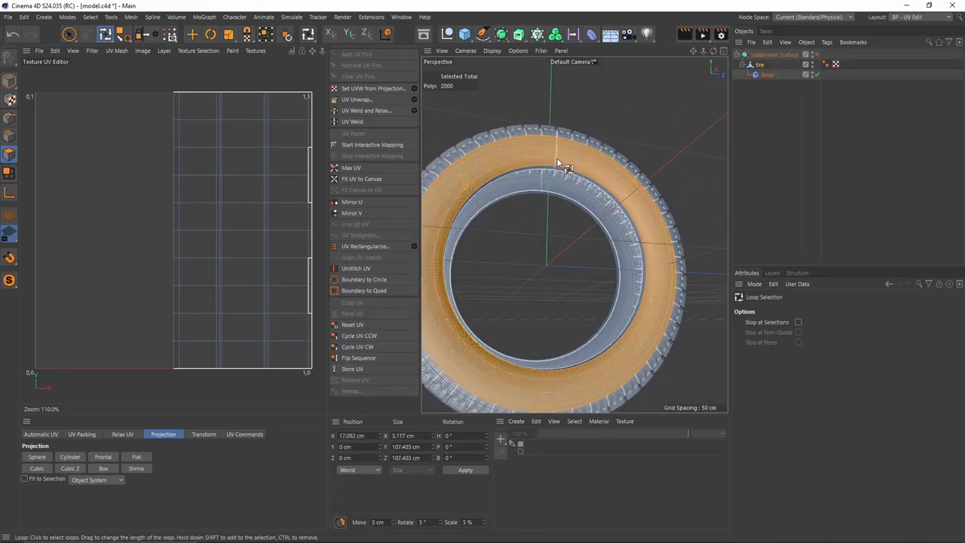
Step: View the tire straight-on from the side and project the sidewall UVs frontally as a flat ring
scroll(up, 3)
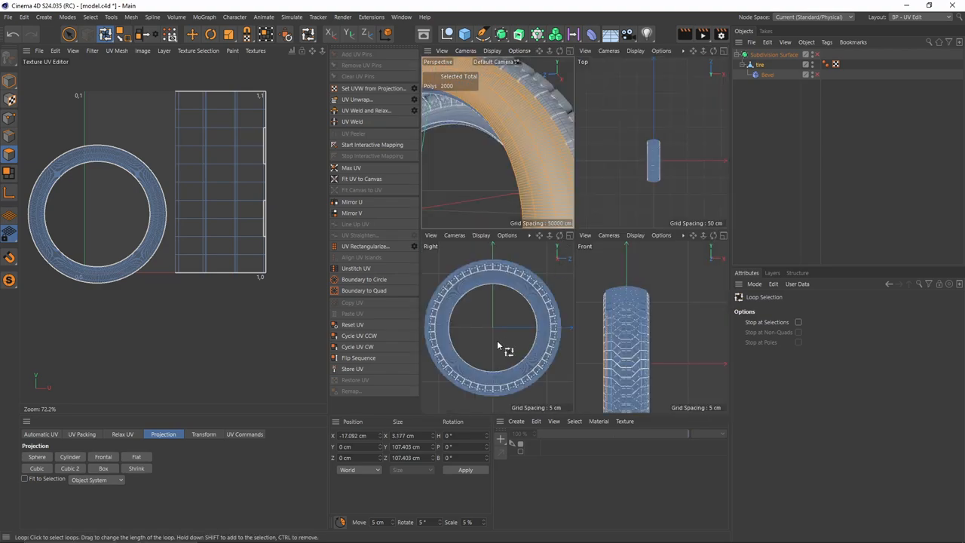
click(464, 51)
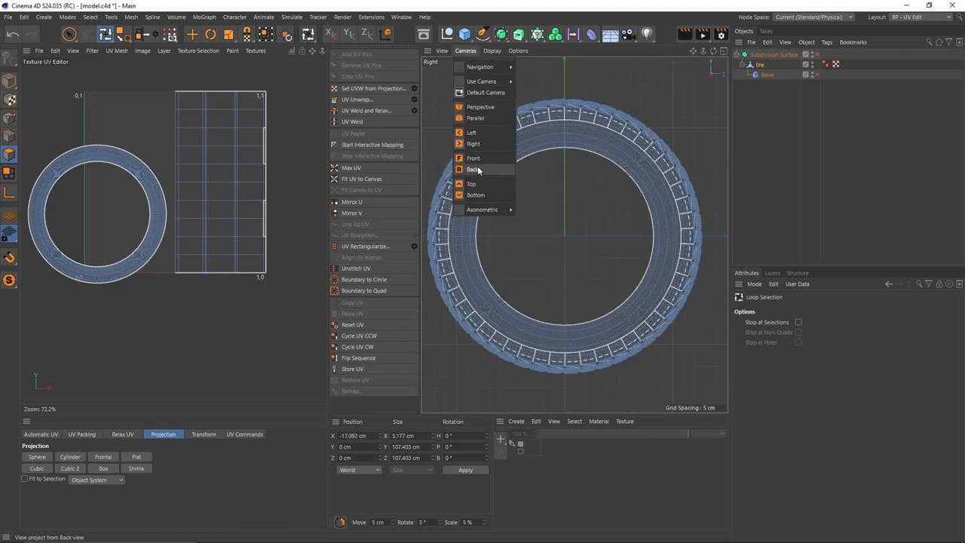
click(470, 133)
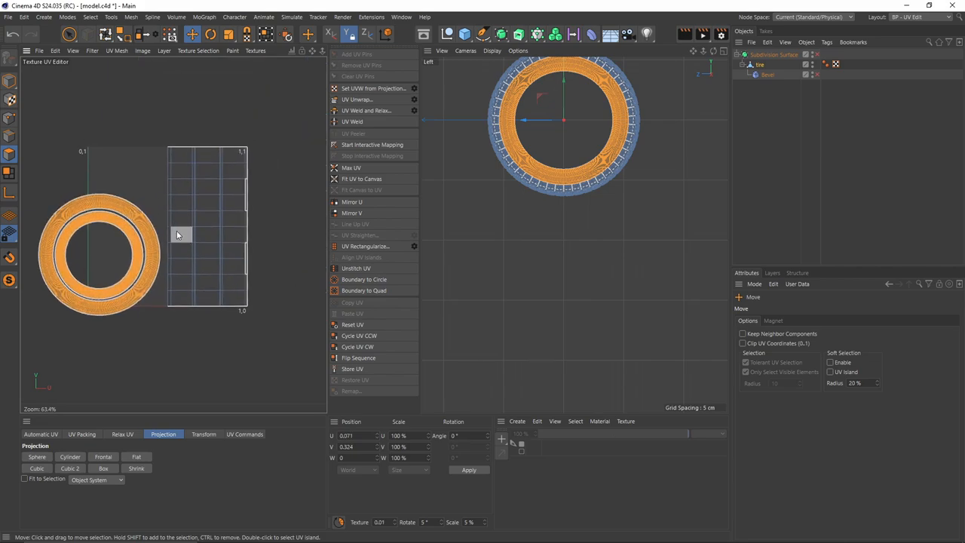
mouse_move(150, 206)
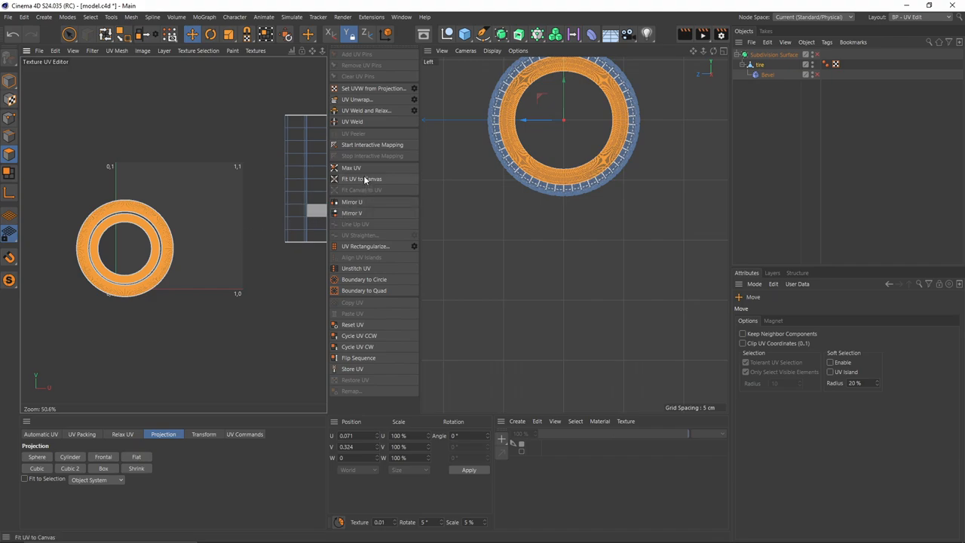
Step: Fit the sidewall UV ring to the full texture canvas
click(351, 167)
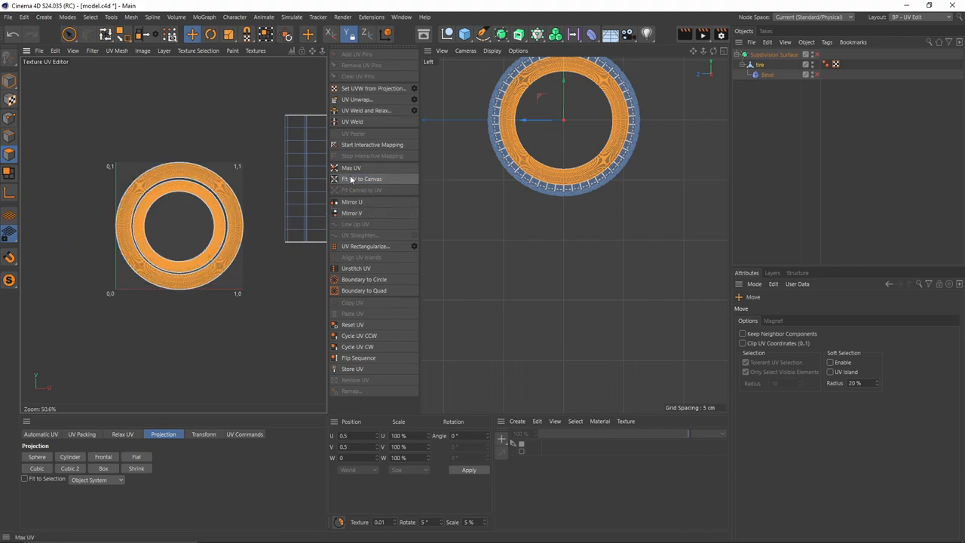
click(362, 178)
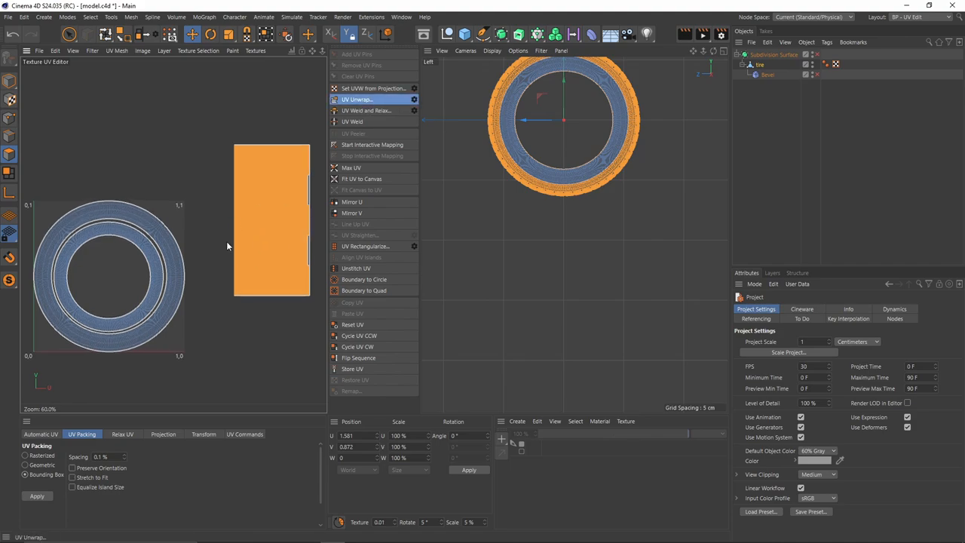
Step: Apply UV packing and gather the lettering islands into a centred block inside the ring
click(355, 99)
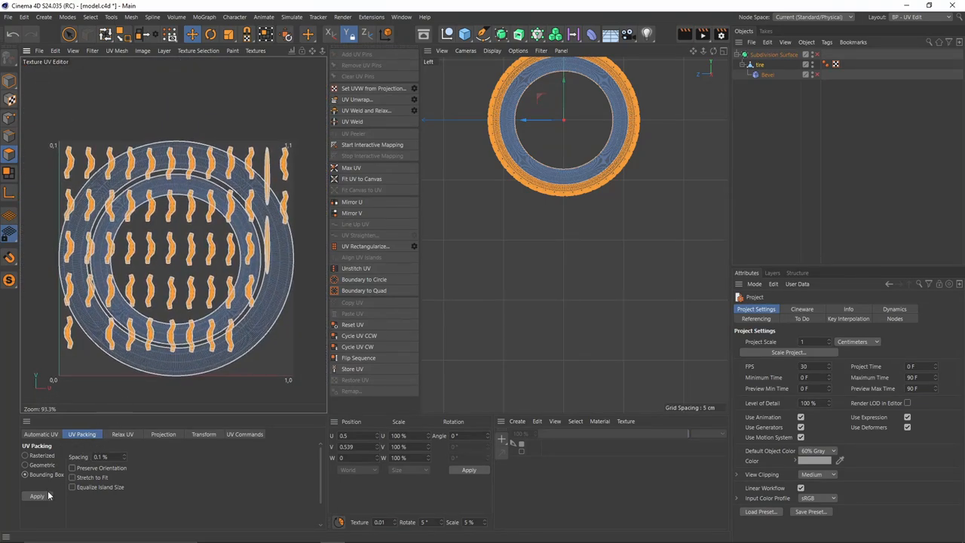
click(36, 494)
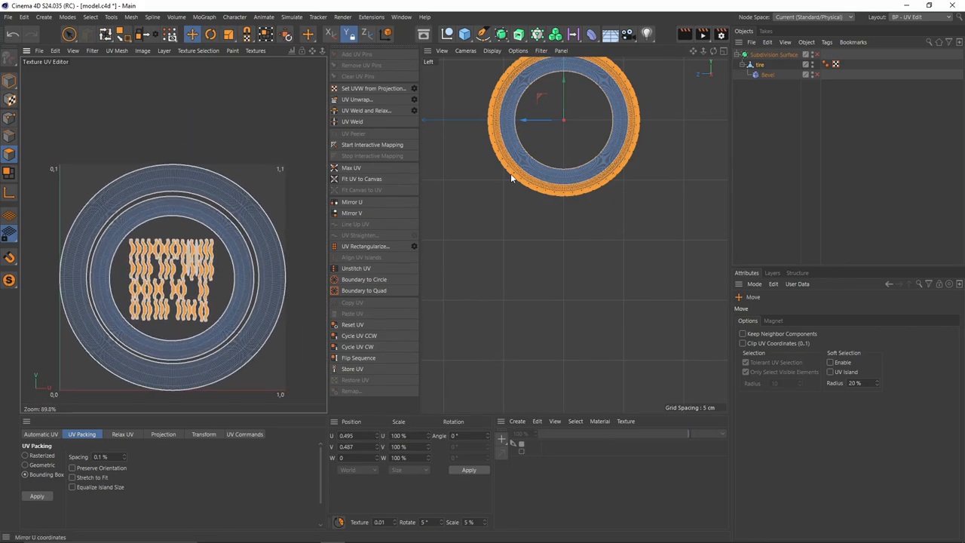
click(920, 17)
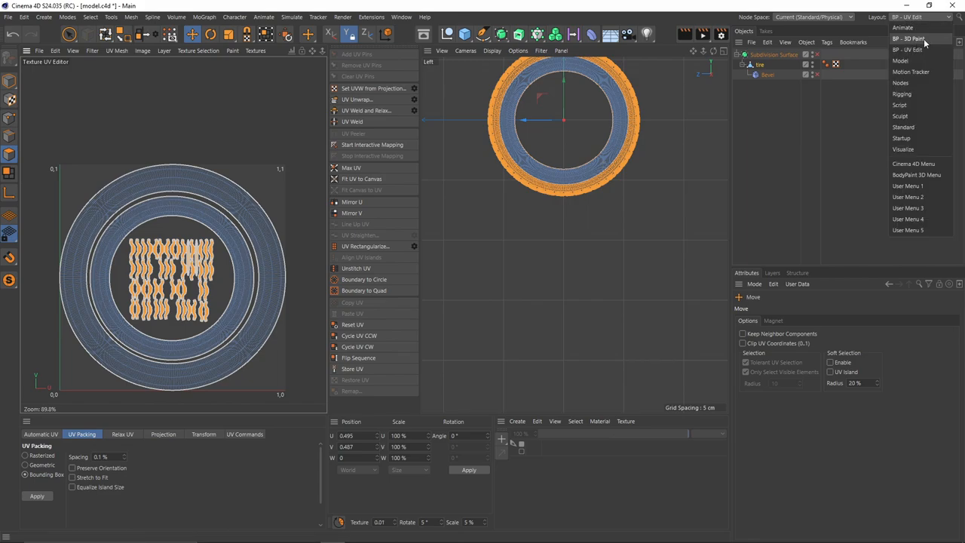
Step: Run the BodyPaint 3D Setup Wizard with Recalculate UV off and only Bump enabled, then finish
click(908, 39)
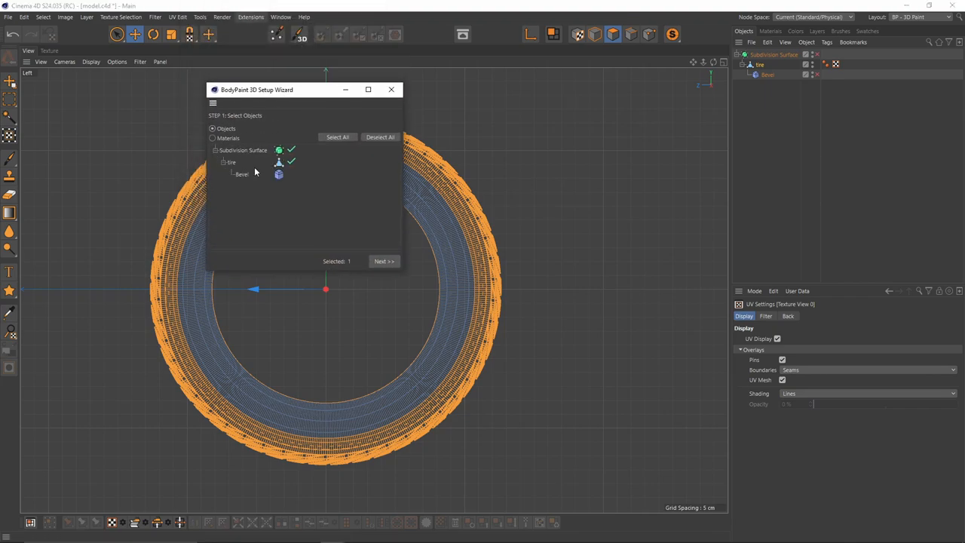
click(383, 261)
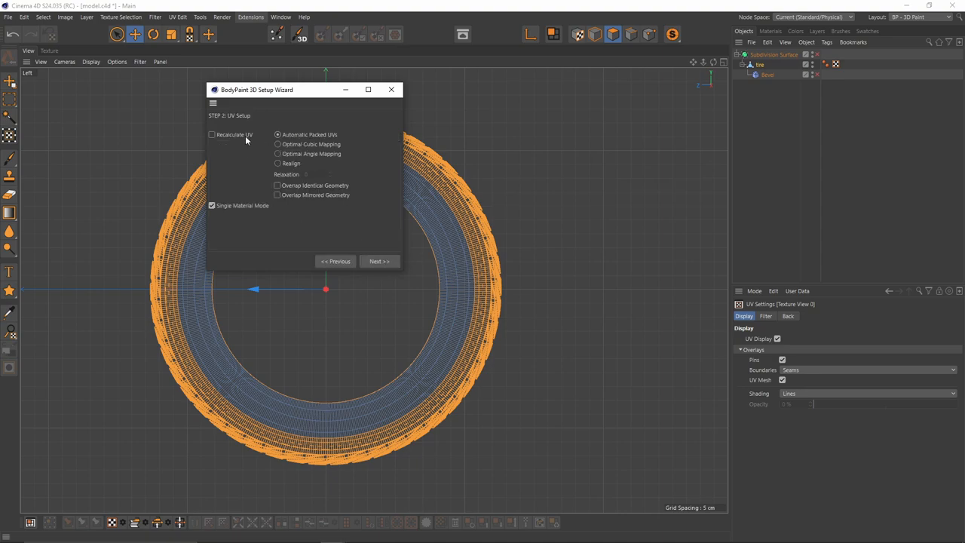
click(211, 134)
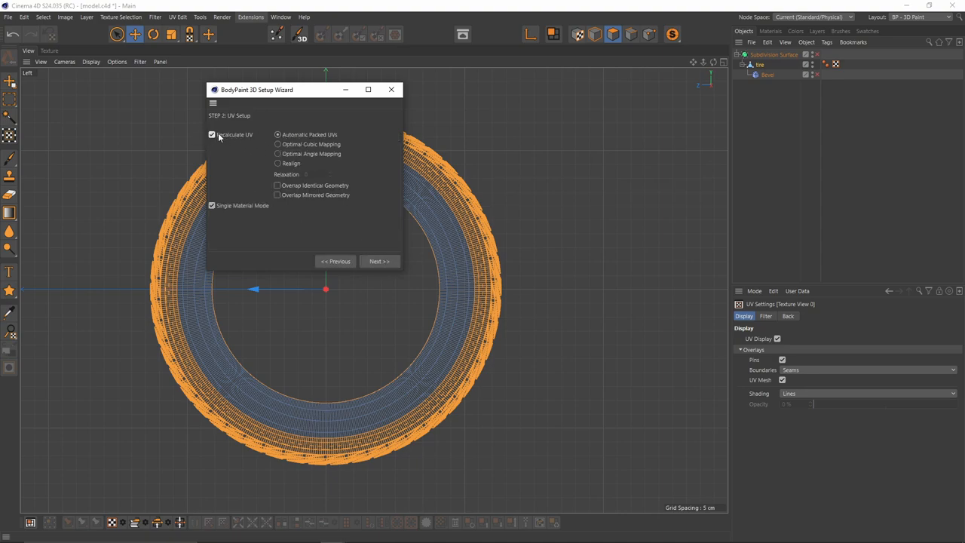
click(211, 135)
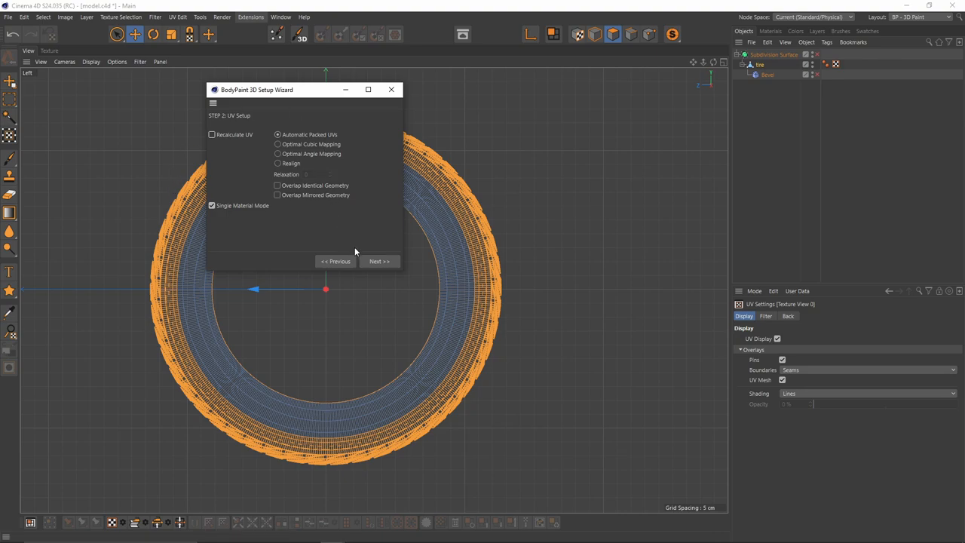
click(380, 261)
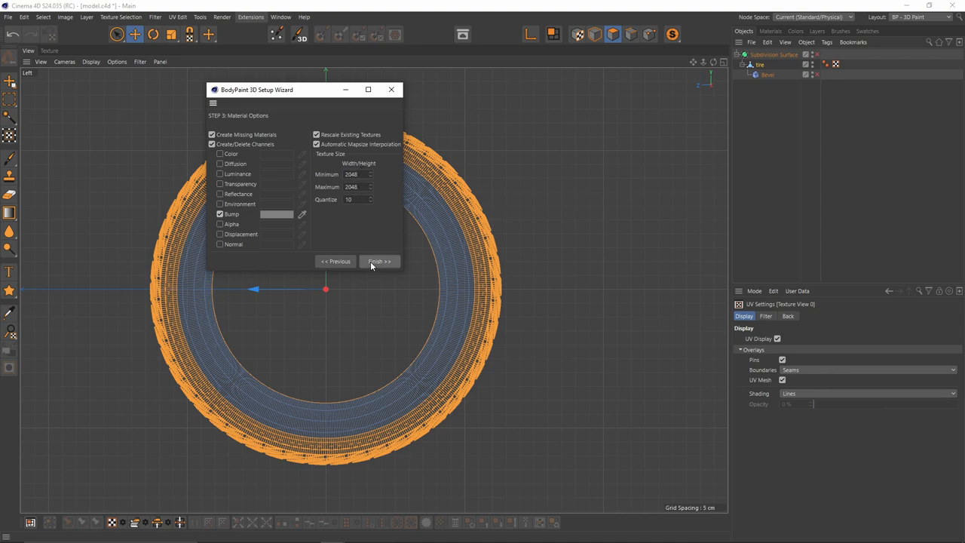
click(380, 262)
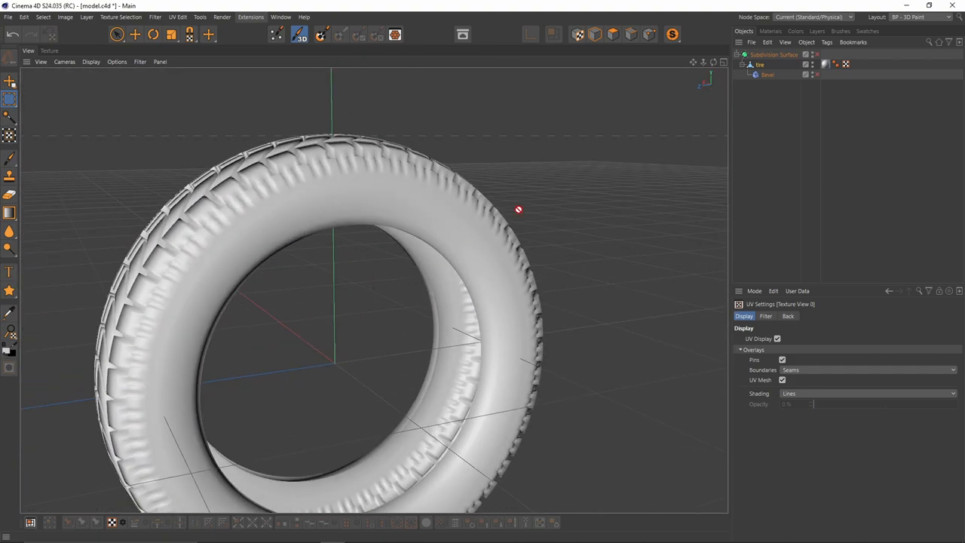
Step: Lower the tire material's Color value to darken it and confirm its Bump texture
click(769, 30)
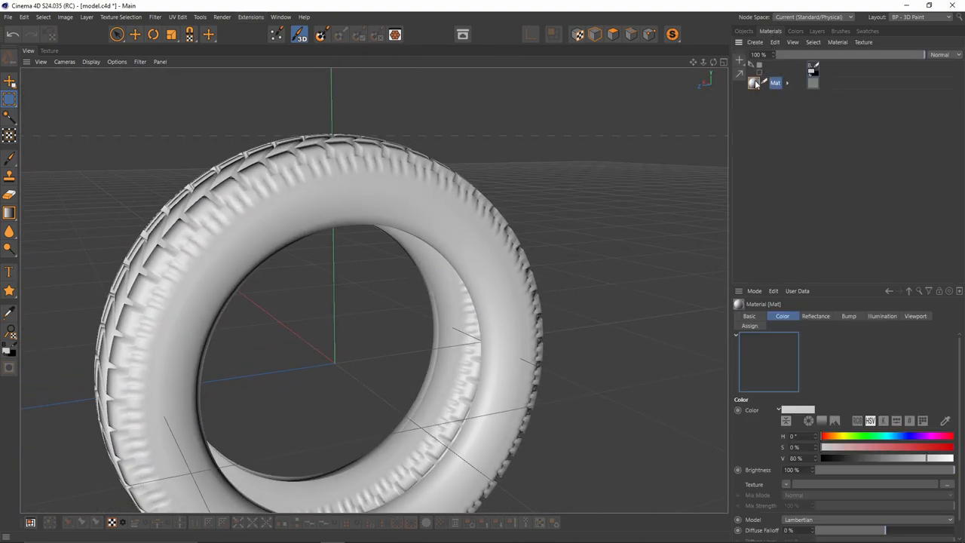
double_click(754, 83)
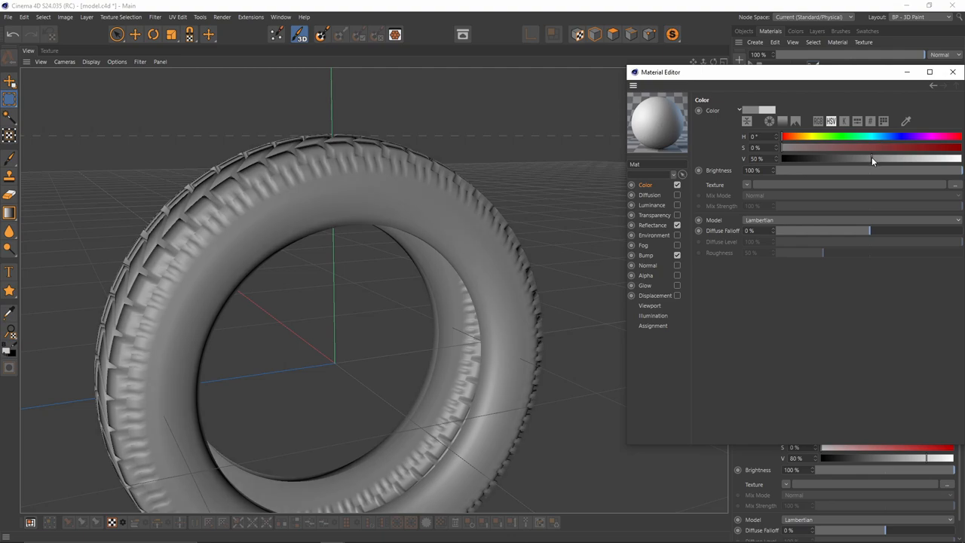
click(646, 255)
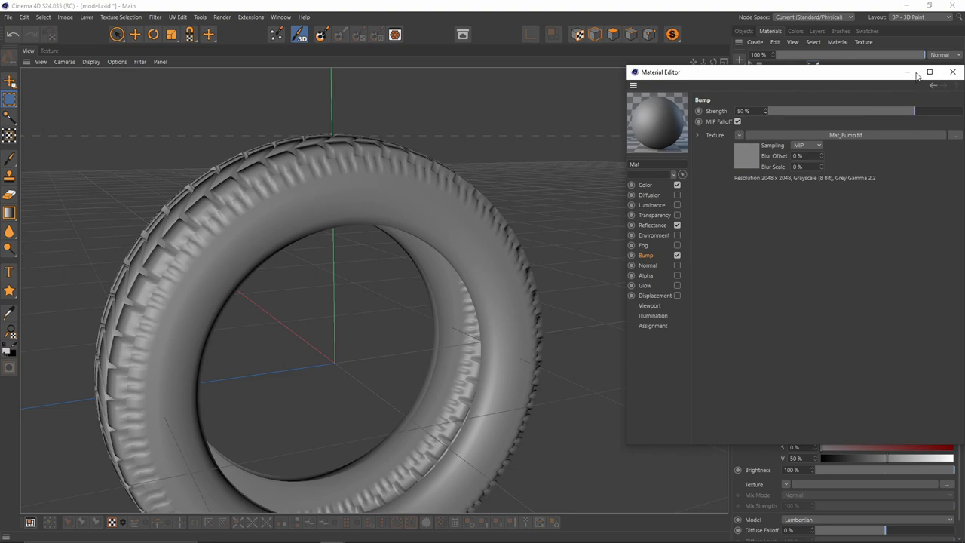
click(953, 72)
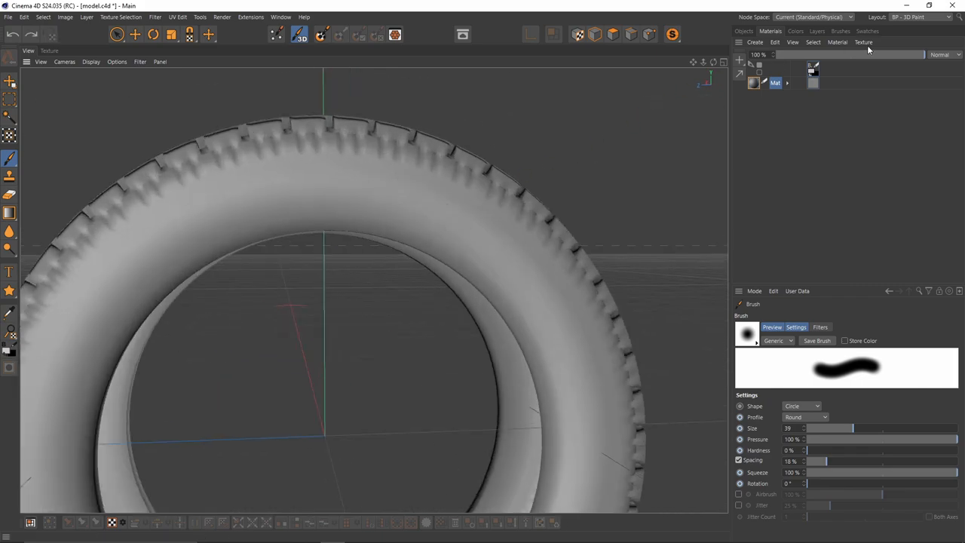
mouse_move(57, 51)
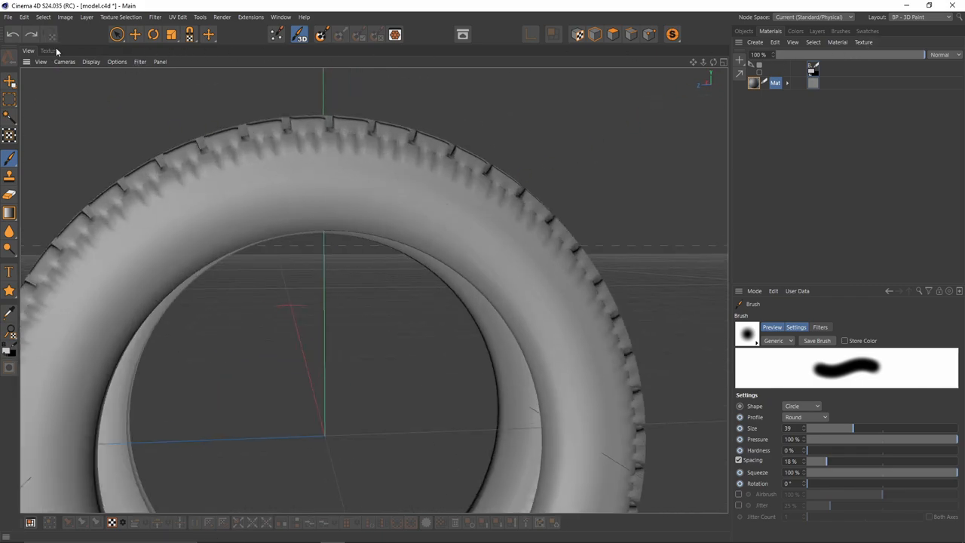
Step: Copy the Goodyear sidewall JPG into Mat_Bump as a new layer and transform it to fit the ring
click(48, 52)
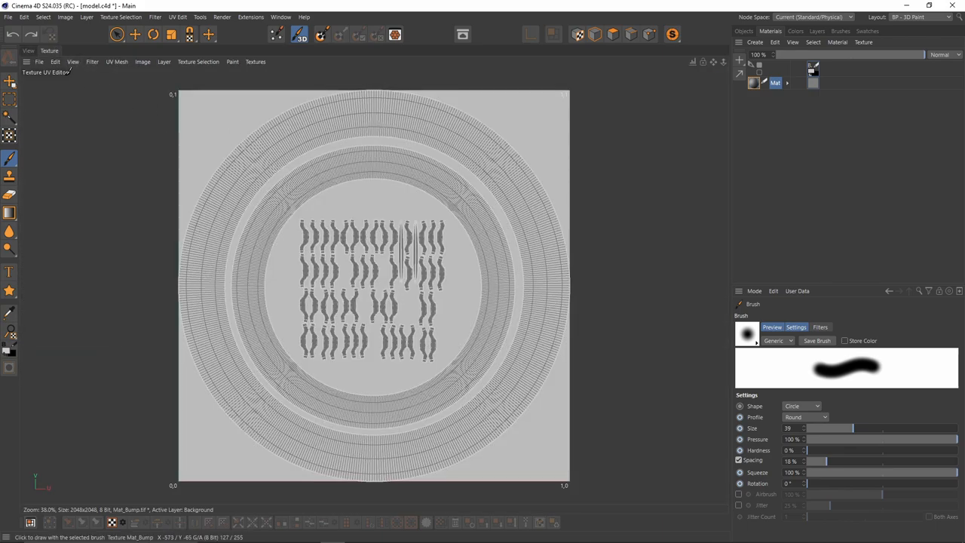
click(54, 62)
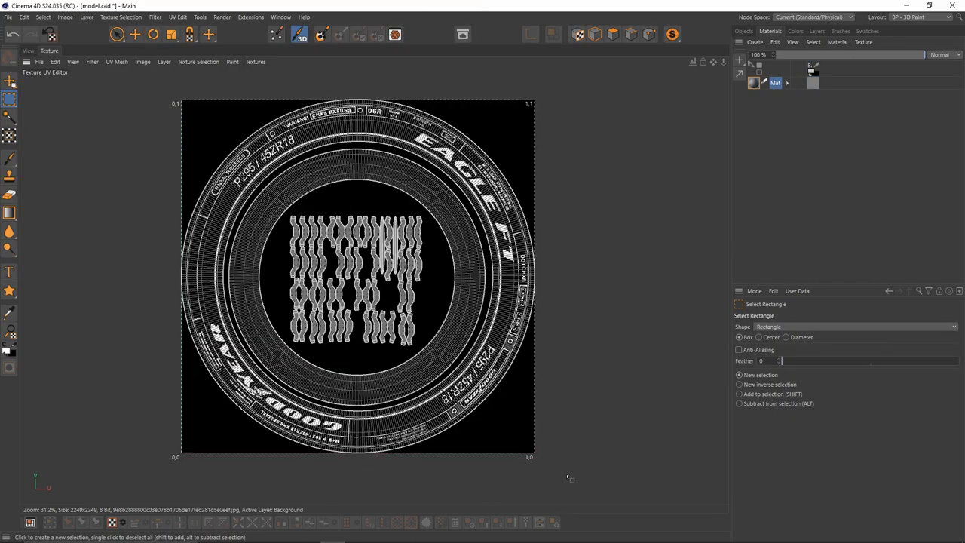
mouse_move(291, 86)
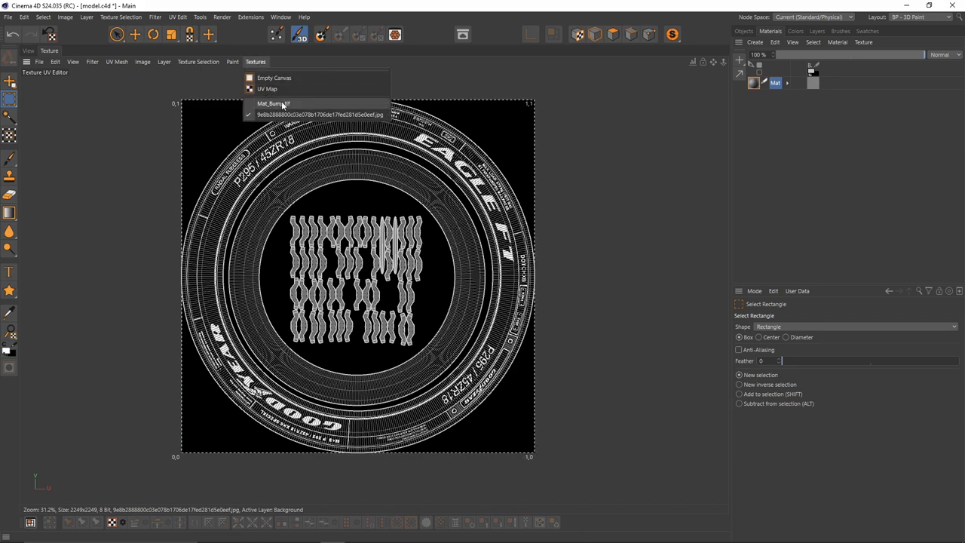
click(275, 103)
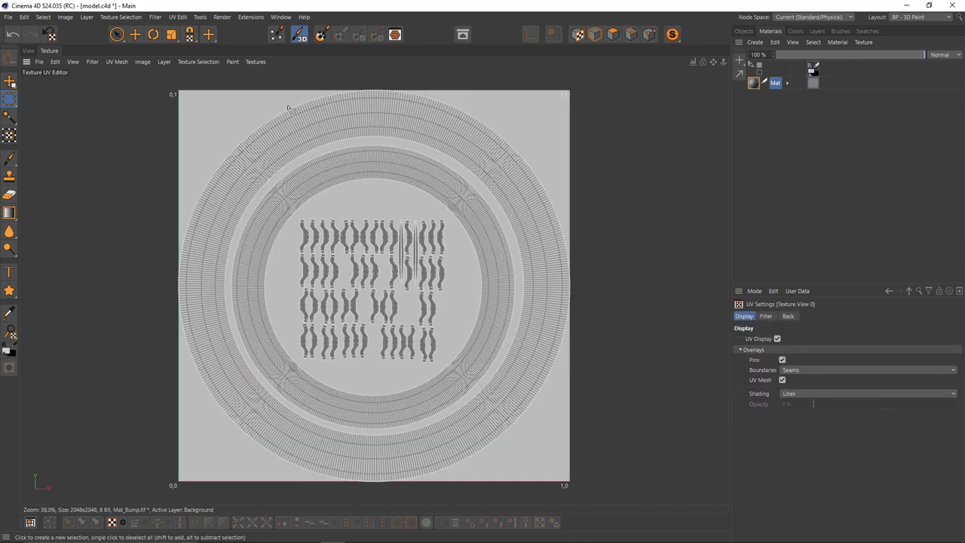
click(817, 30)
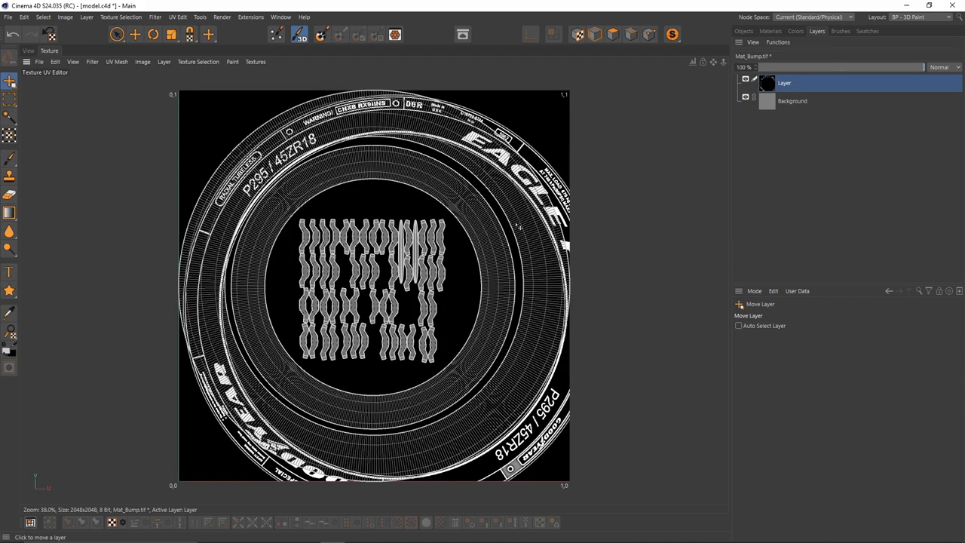
click(9, 135)
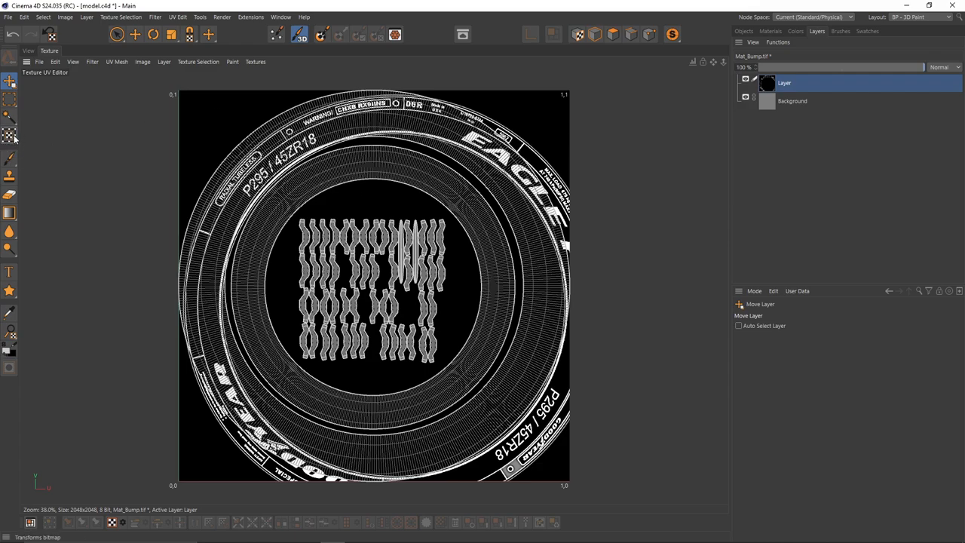
click(9, 134)
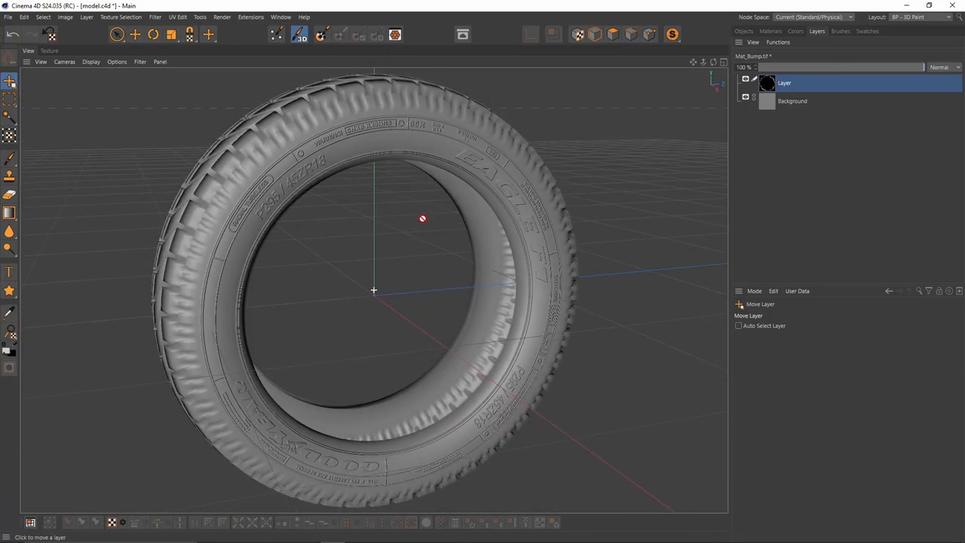
Step: Show the Objects list and orbit the tire to check the embossed sidewall lettering from several angles
drag(422, 218, 477, 192)
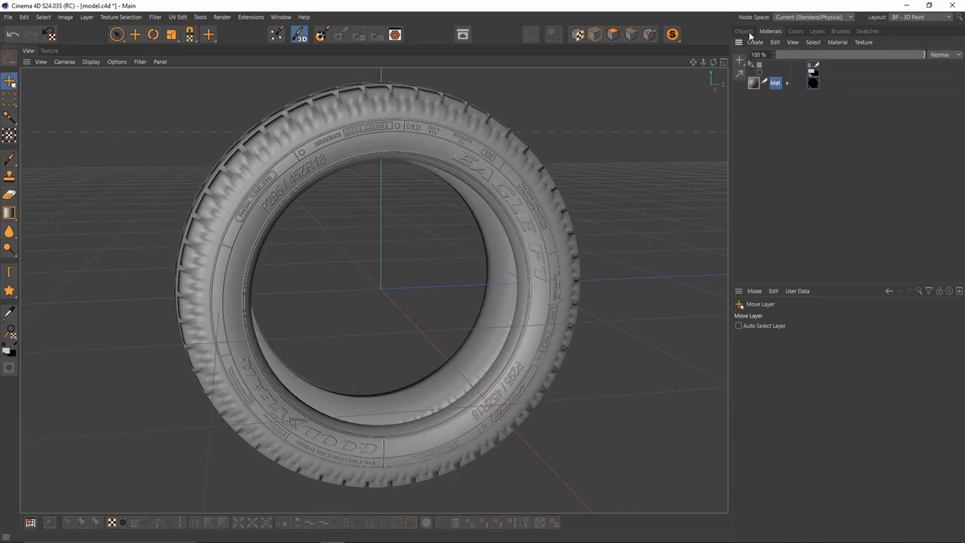
click(745, 31)
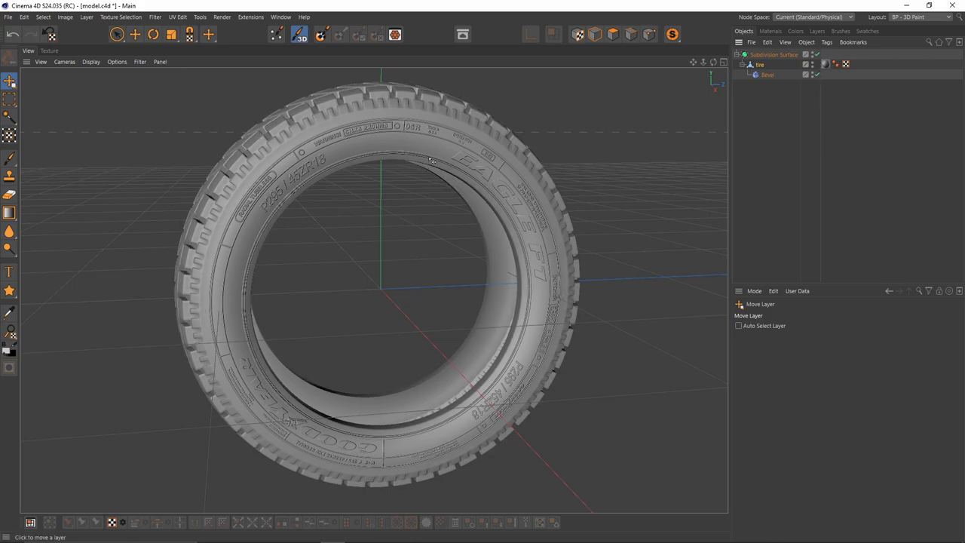
drag(431, 160, 407, 214)
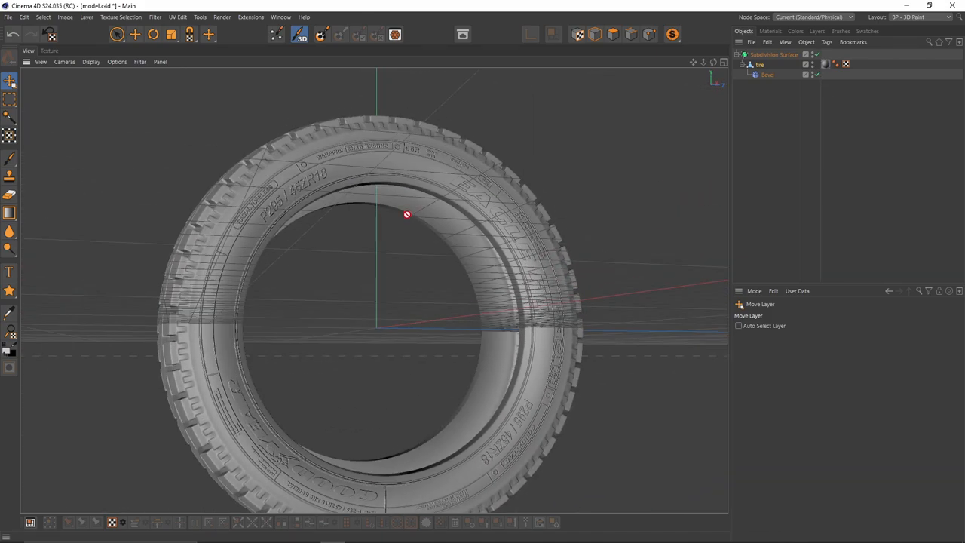
drag(407, 214, 374, 289)
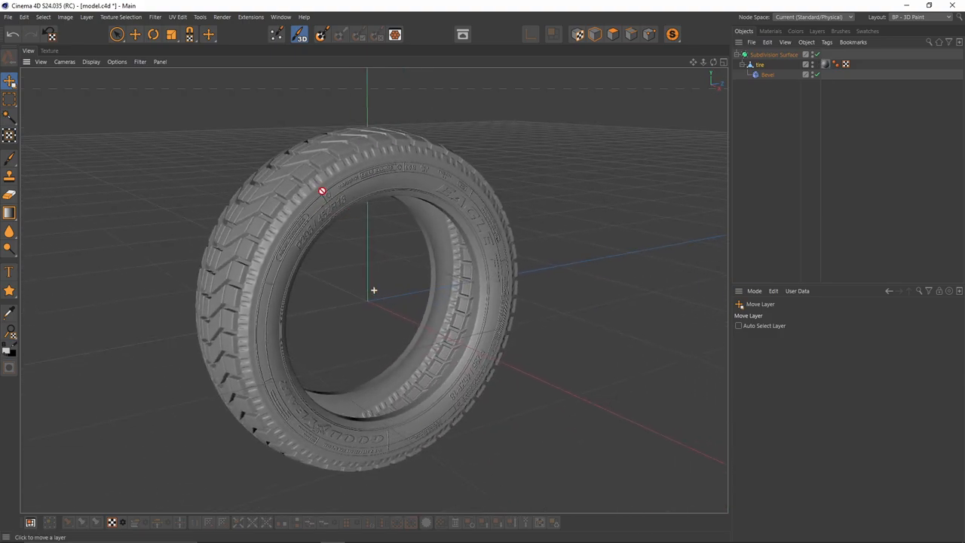
drag(323, 190, 342, 256)
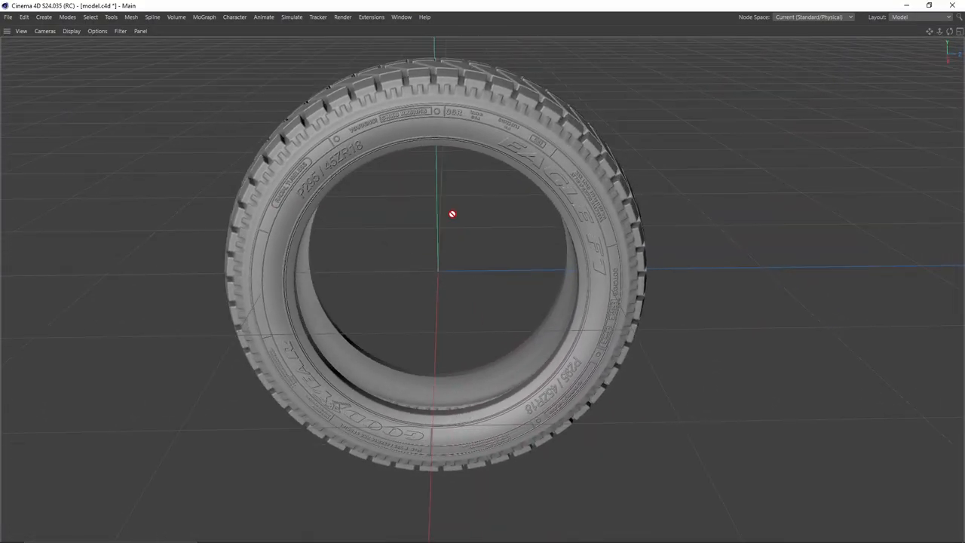
Step: Orbit the finished tire to show its tread and sidewall in the full-size viewport
drag(453, 214, 407, 254)
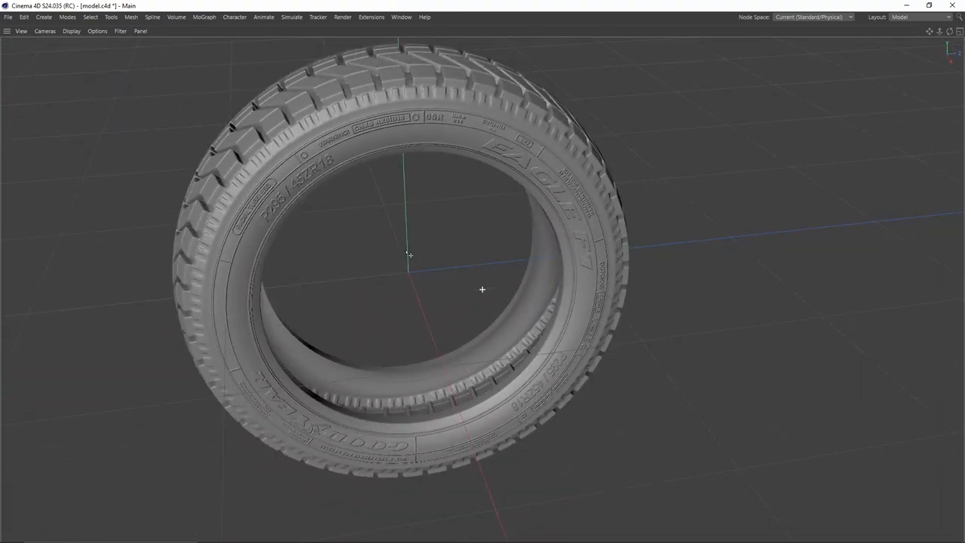